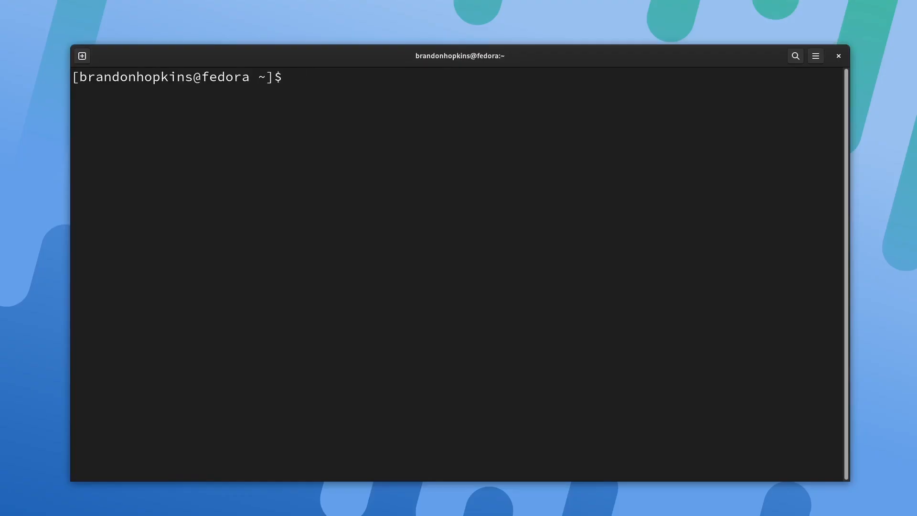
# - Launch bottom (btm) to view CPU, memory, disk and process stats, then quit
pyautogui.write('b')
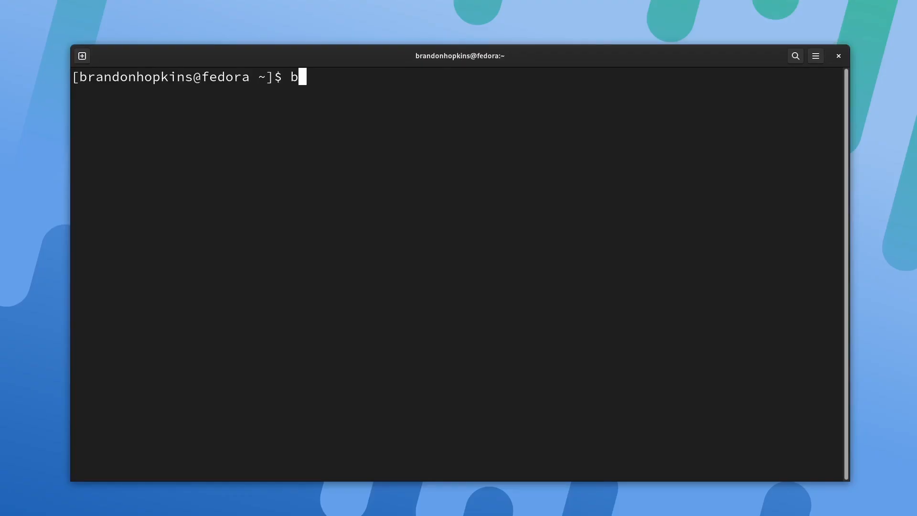
pyautogui.write('tm')
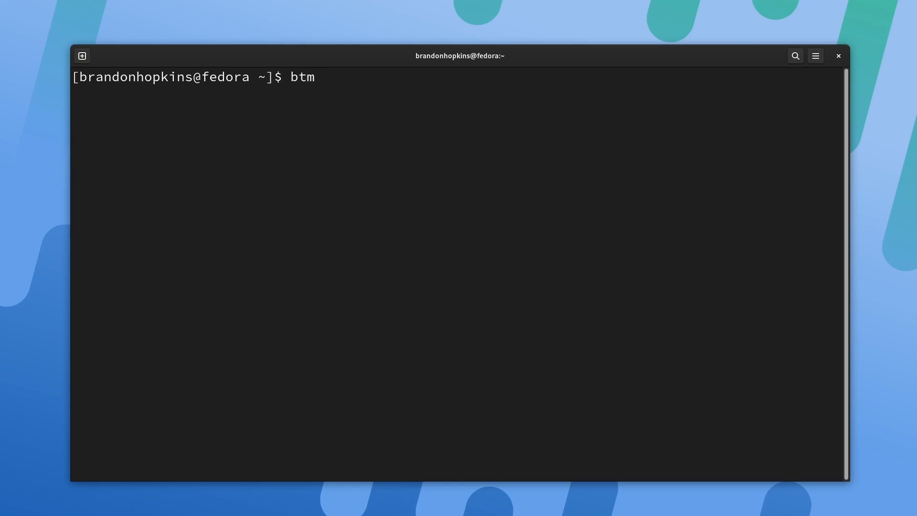
pyautogui.press('Return')
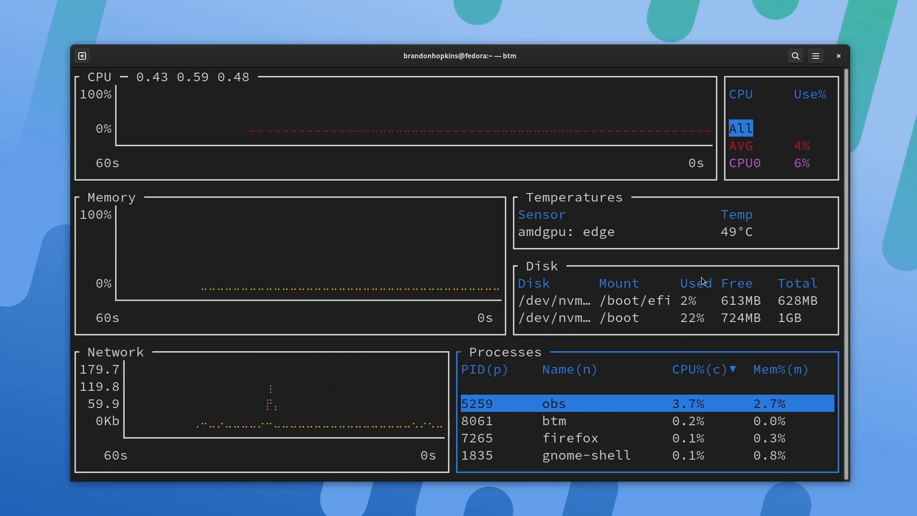
pyautogui.press('q')
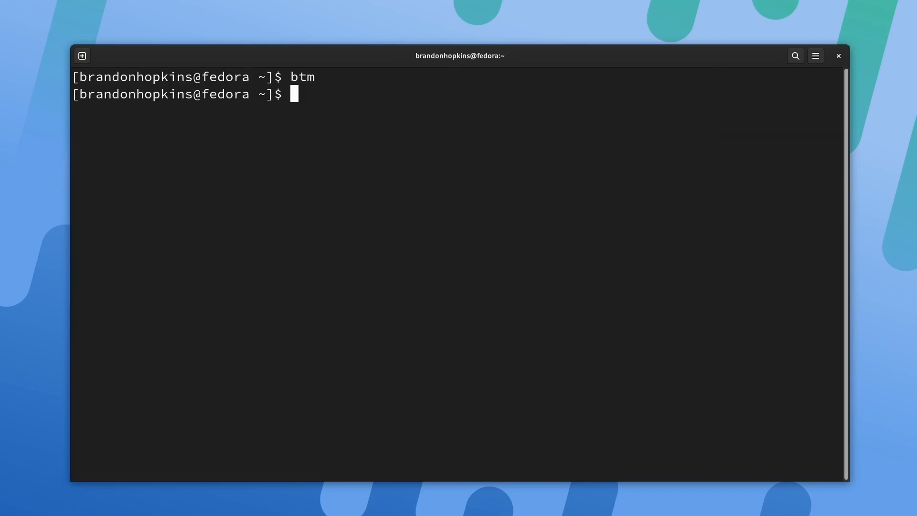
# - Run btm with the gruvbox colour scheme, then start typing another btm colour command
pyautogui.write('btm')
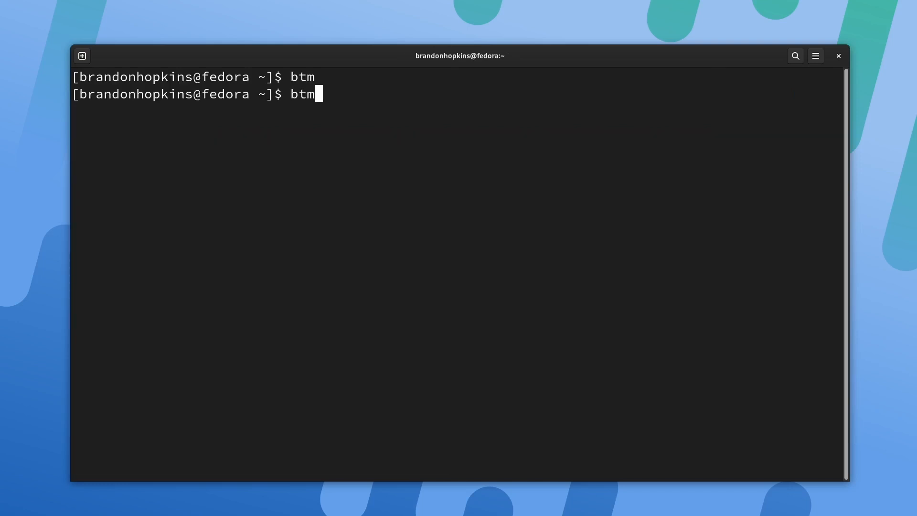
pyautogui.write('--color gruvbox')
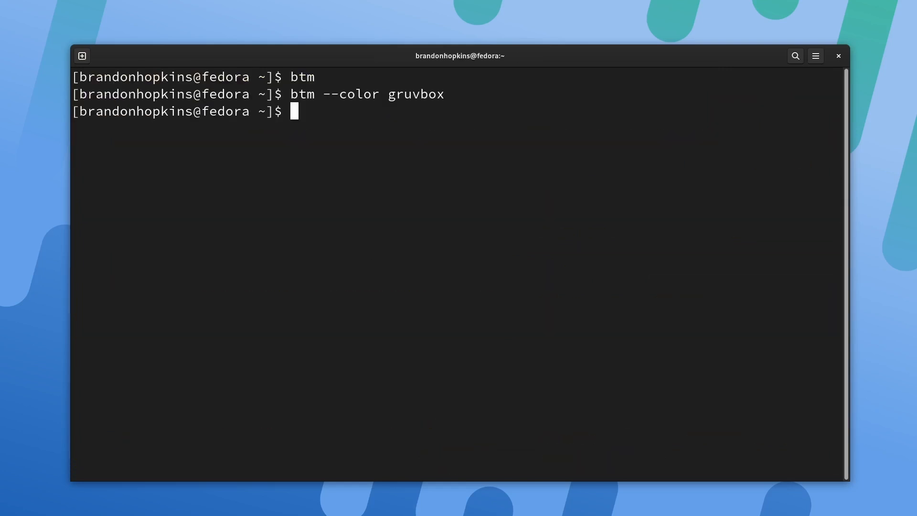
pyautogui.write('btm --c')
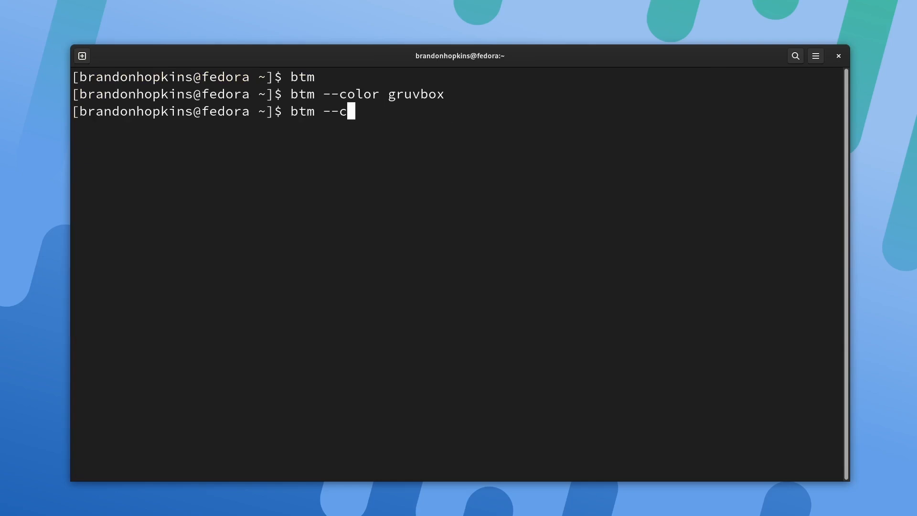
# - Display btm's help output and scroll to the supported colour schemes list
pyautogui.press('Return')
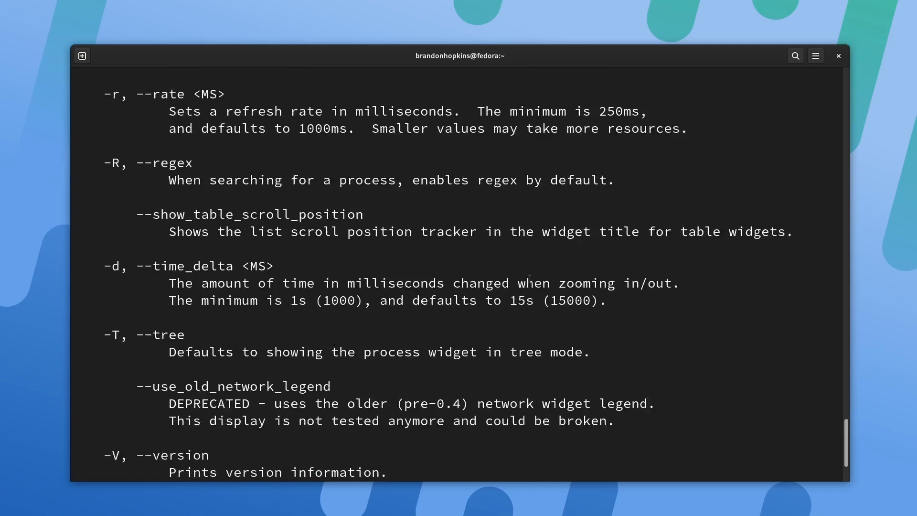
pyautogui.scroll(3)
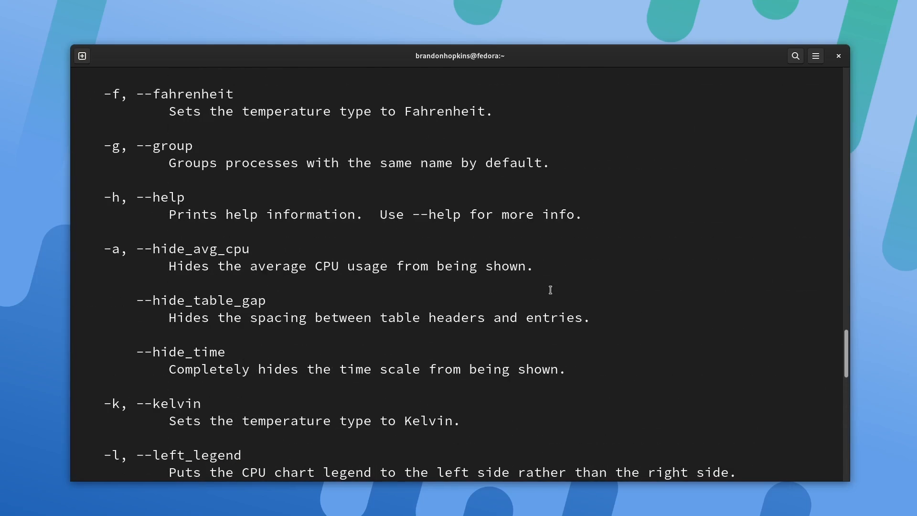
pyautogui.scroll(-3)
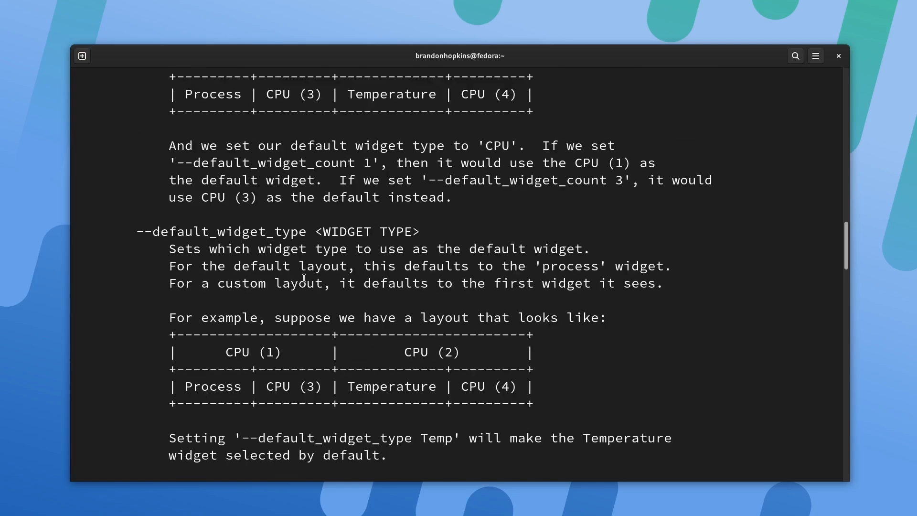
pyautogui.scroll(-3)
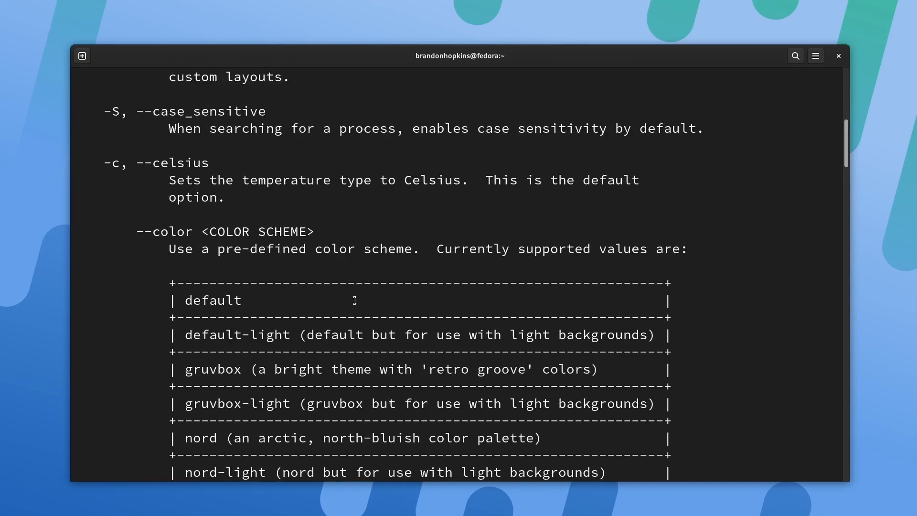
pyautogui.scroll(-3)
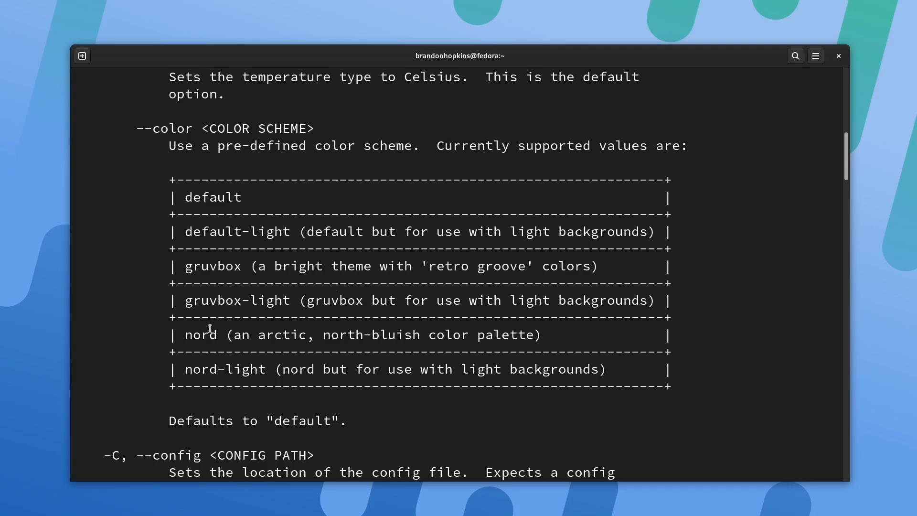
pyautogui.scroll(-3)
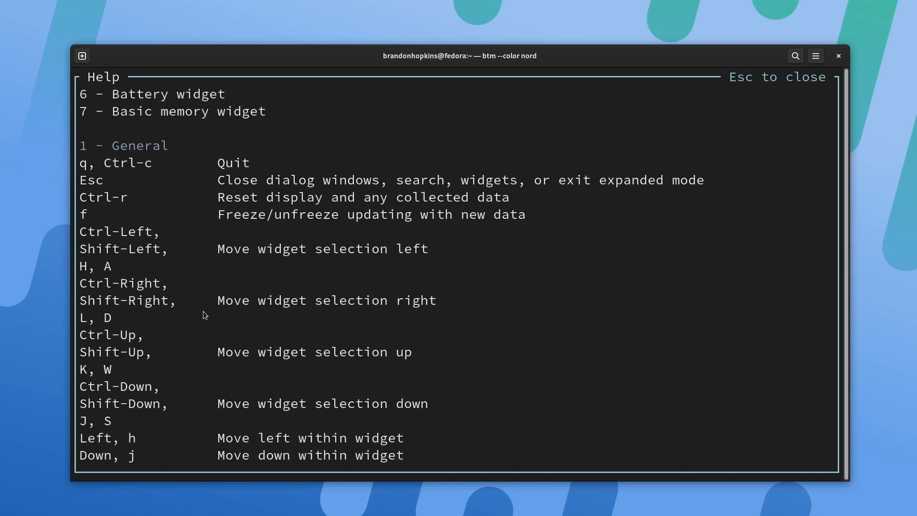
# - Scroll through bottom's keyboard shortcuts overlay in the nord scheme, then close it
pyautogui.scroll(-3)
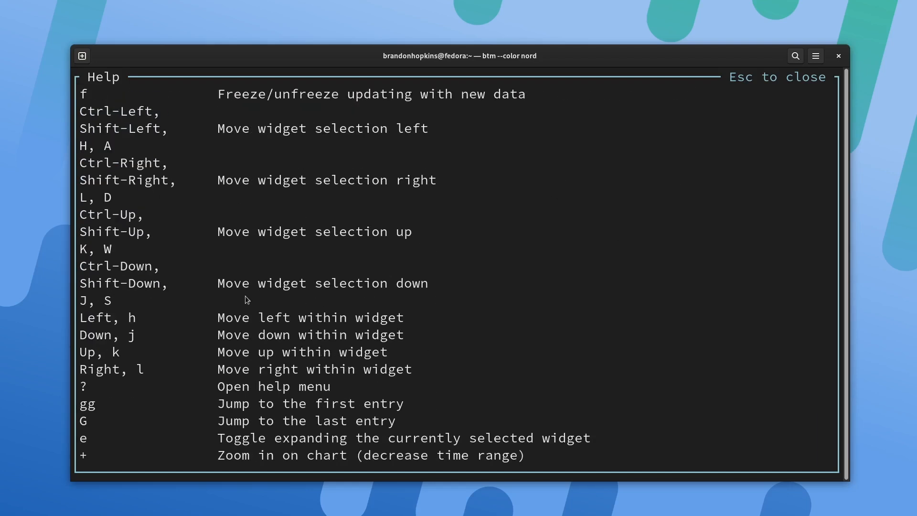
pyautogui.scroll(-3)
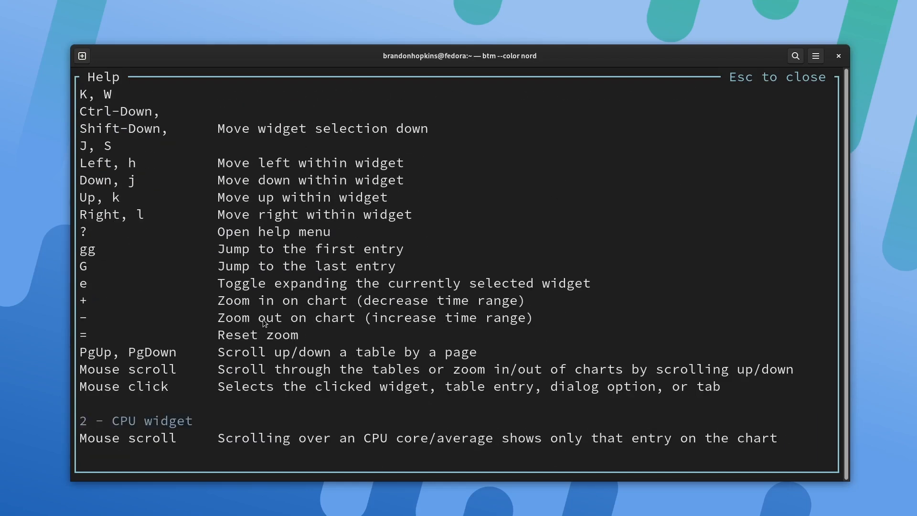
pyautogui.scroll(-3)
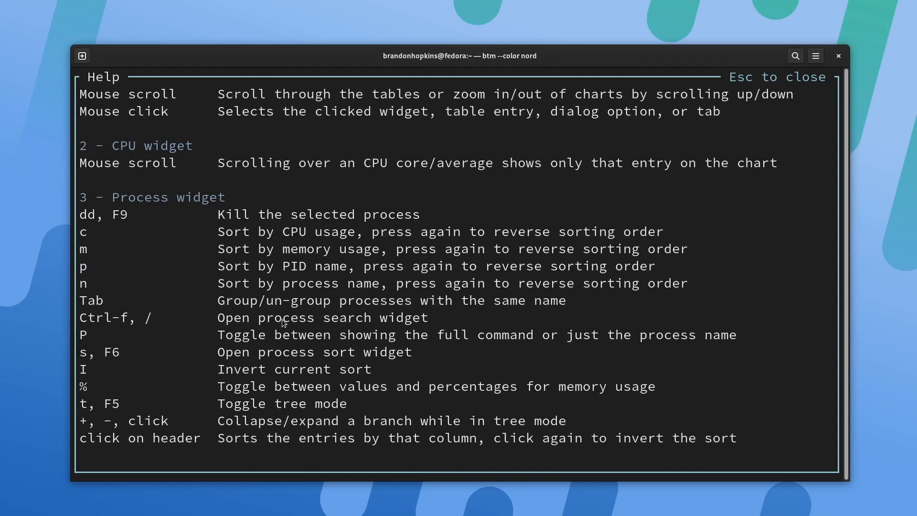
pyautogui.press('Escape')
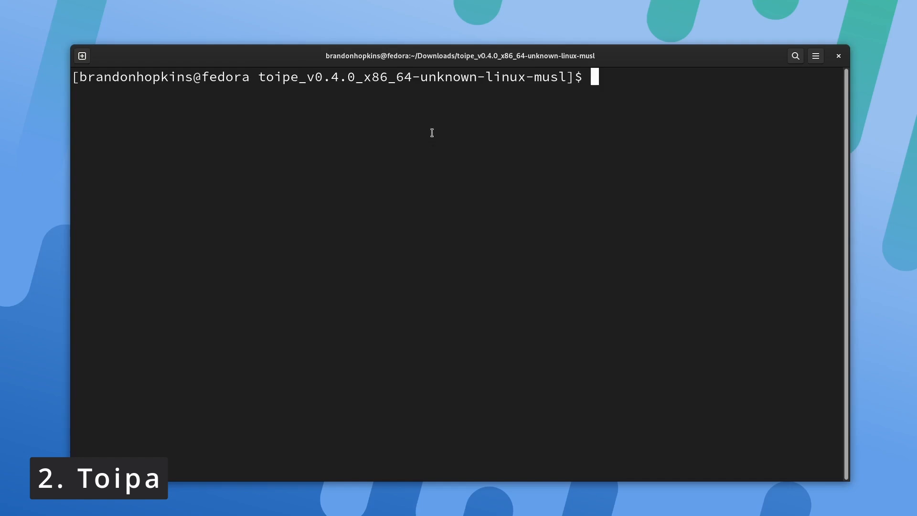
pyautogui.moveTo(587, 105)
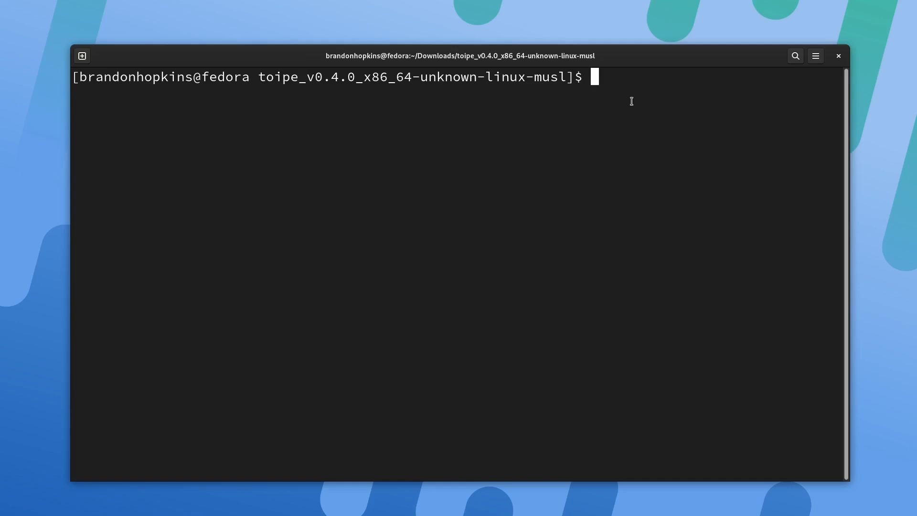
# - List the toipe folder, launch the ./toipe typing test, then quit with Ctrl+C
pyautogui.write('l')
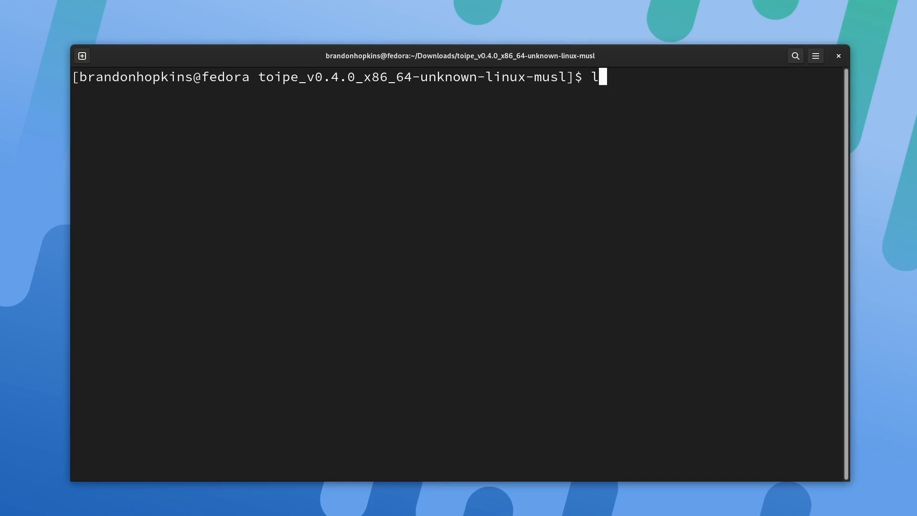
pyautogui.press('Return')
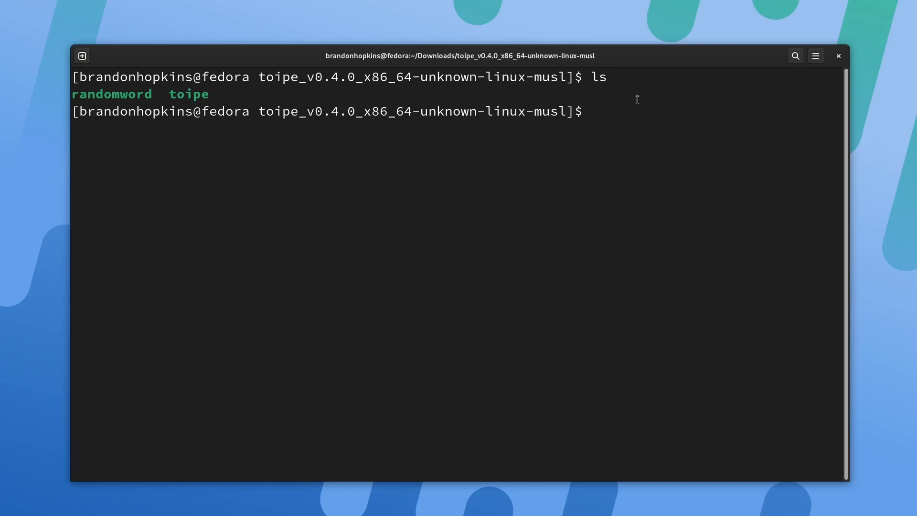
pyautogui.write('./t')
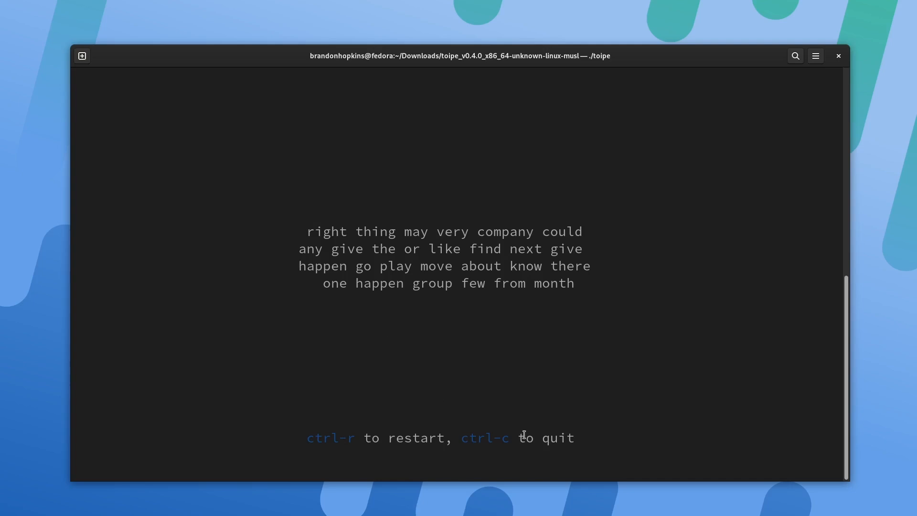
pyautogui.press('ctrl+c')
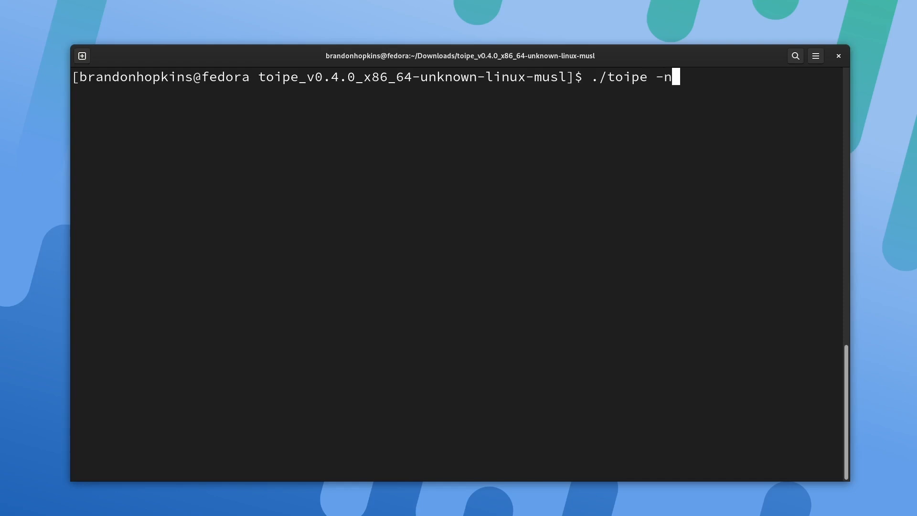
# - Type the remaining test words, view the 44.5 wpm results, then exit toipe
pyautogui.write('" "')
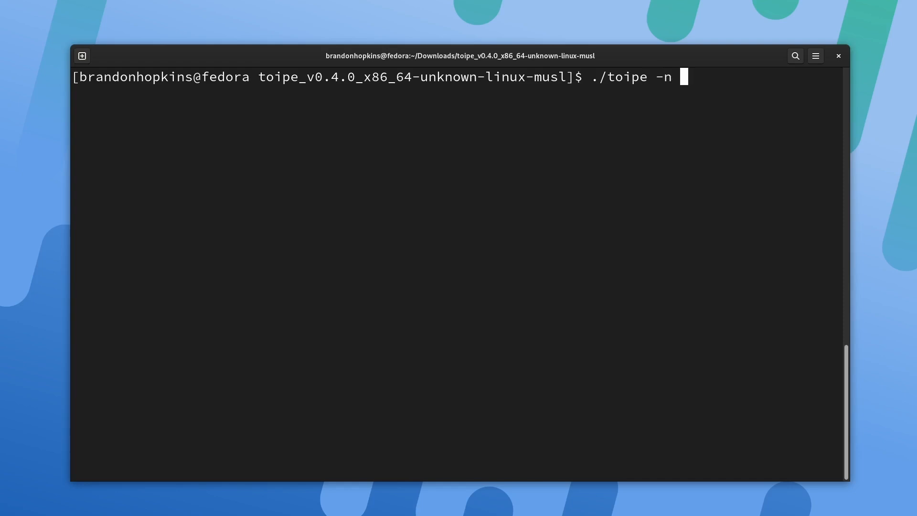
pyautogui.write('5')
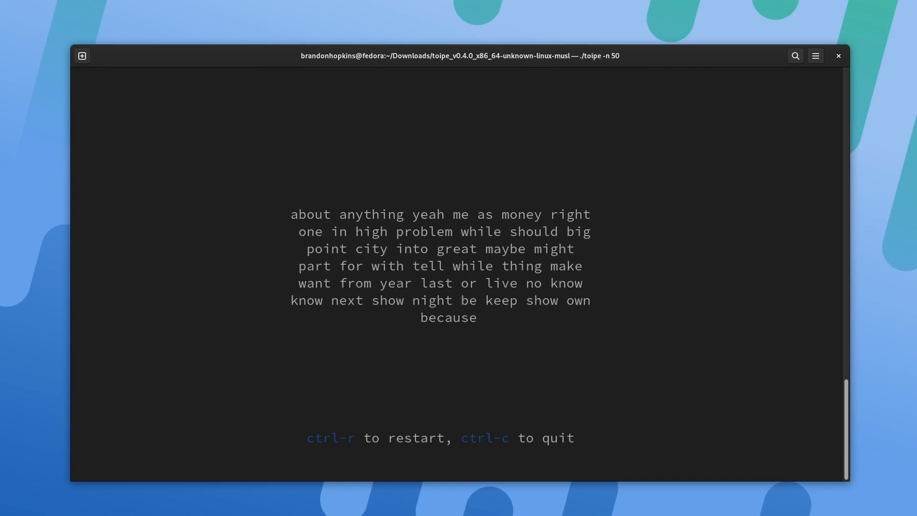
pyautogui.write('ab')
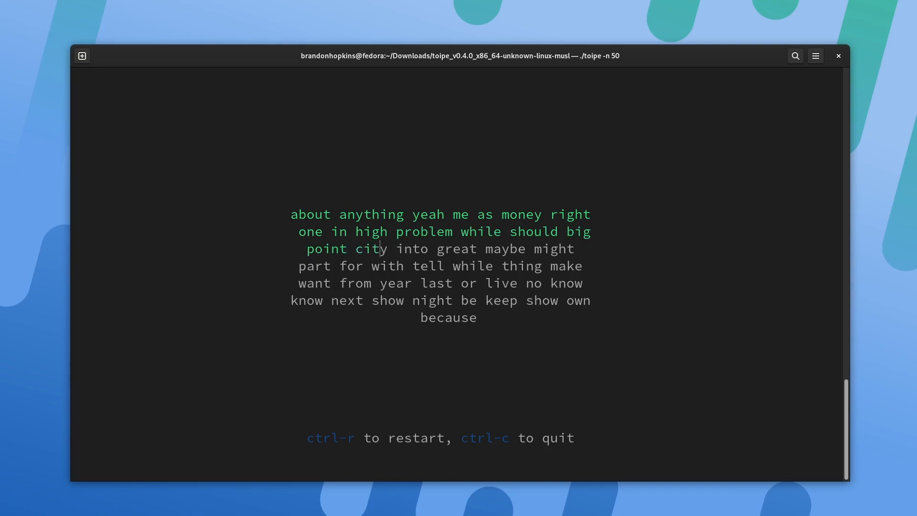
pyautogui.write('into')
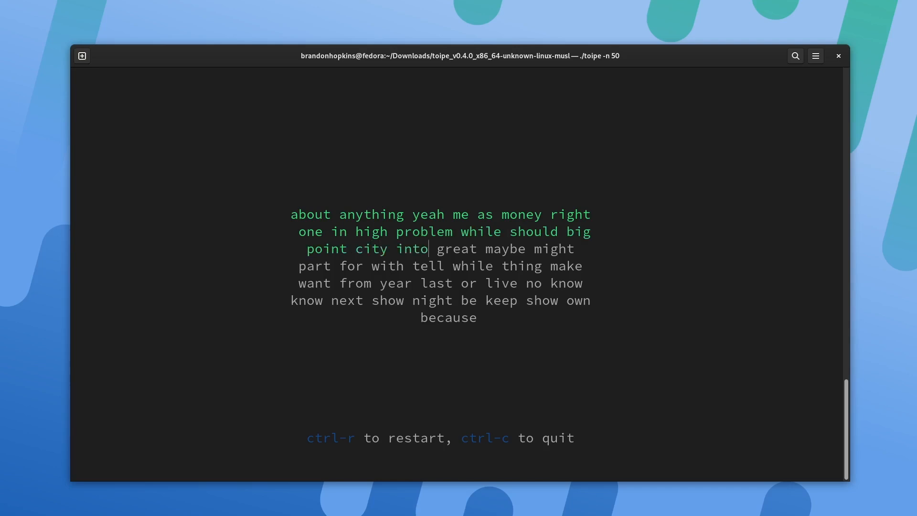
pyautogui.write('gr')
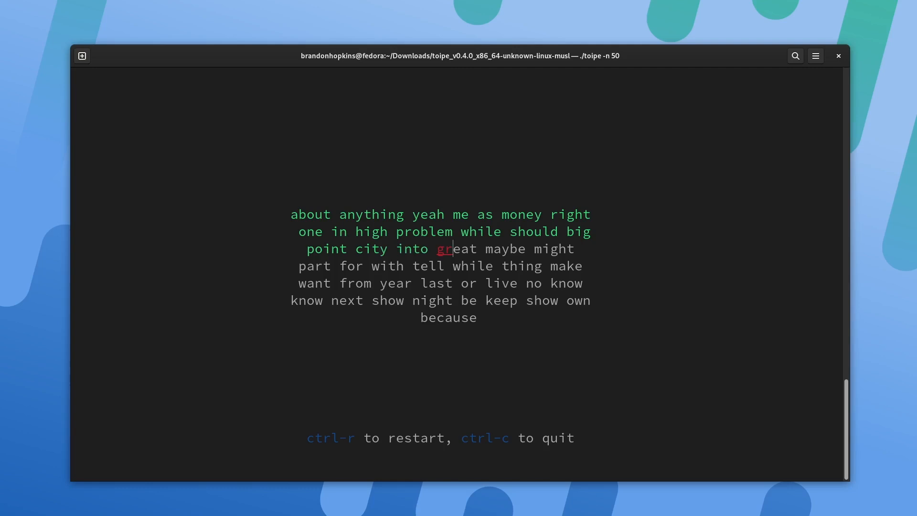
pyautogui.write('eat maybe might')
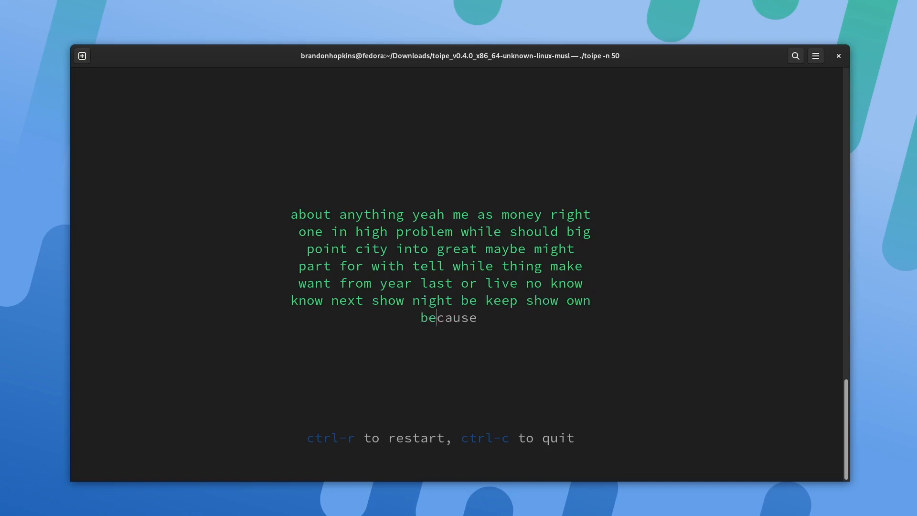
pyautogui.write('caus')
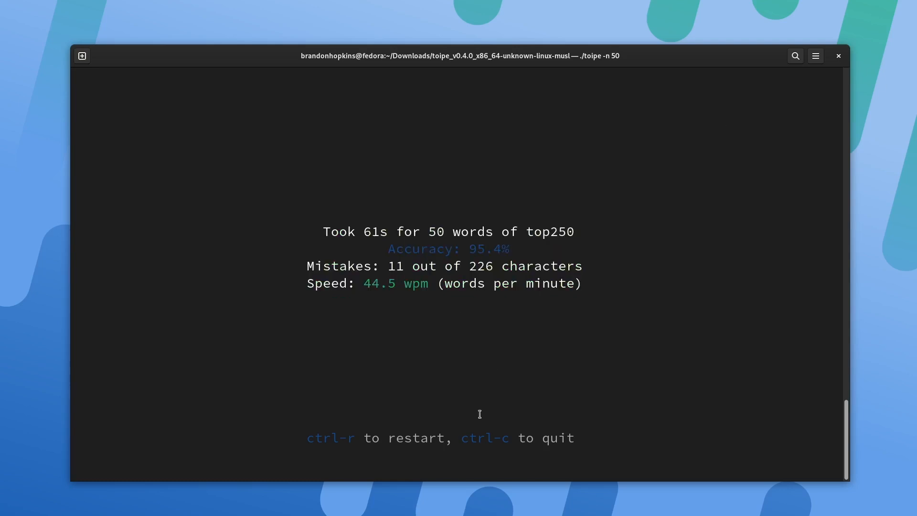
pyautogui.moveTo(490, 229)
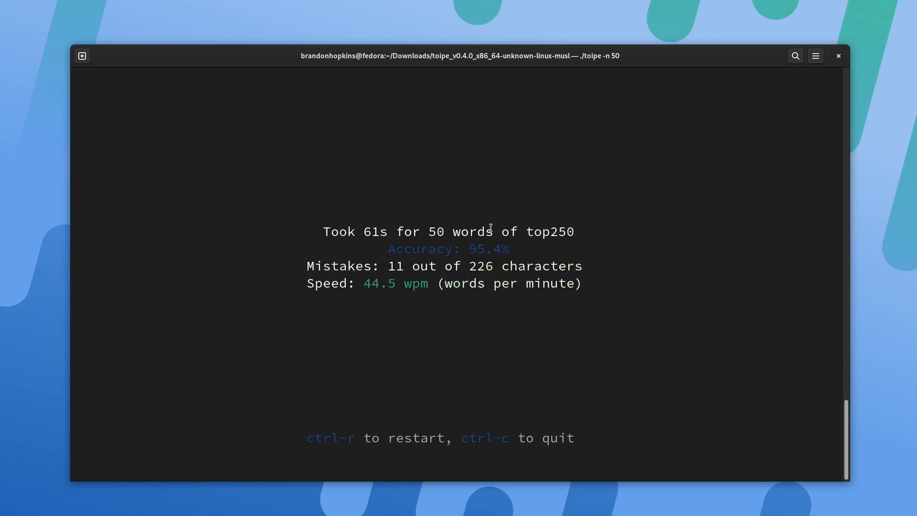
pyautogui.moveTo(520, 227)
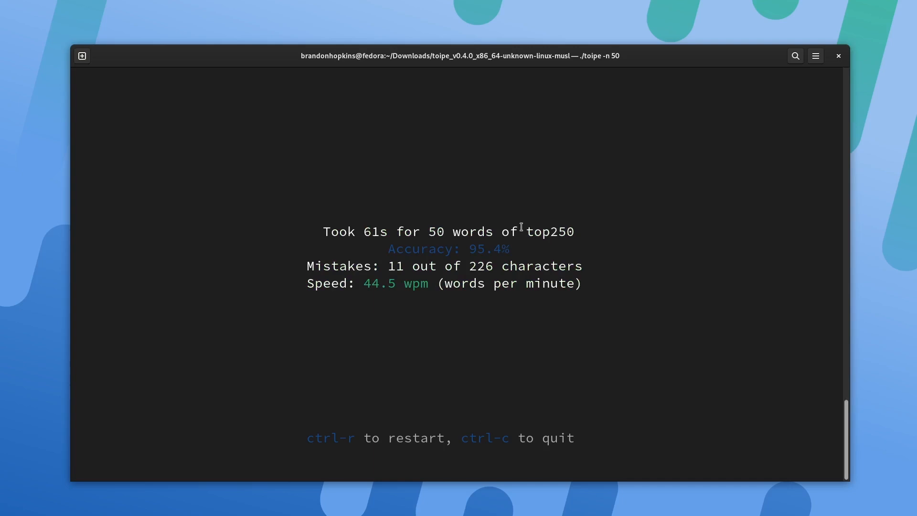
pyautogui.doubleClick(550, 231)
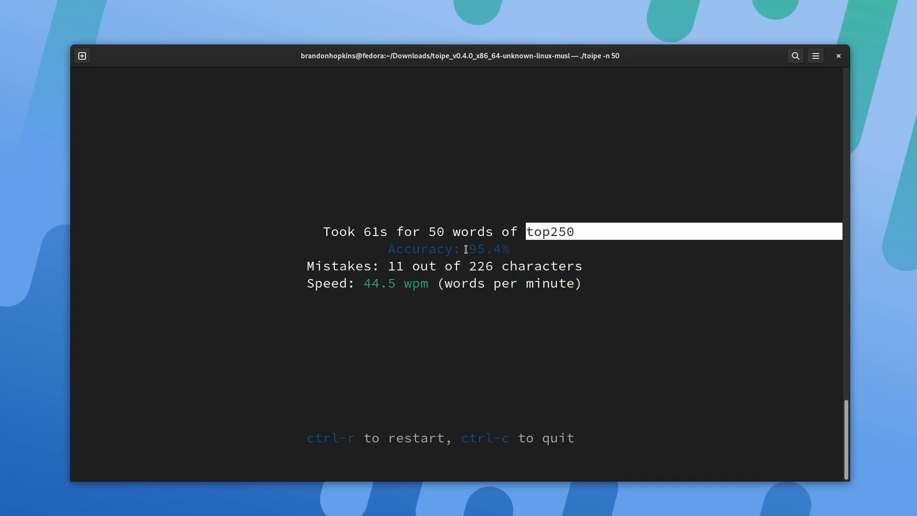
pyautogui.moveTo(381, 287)
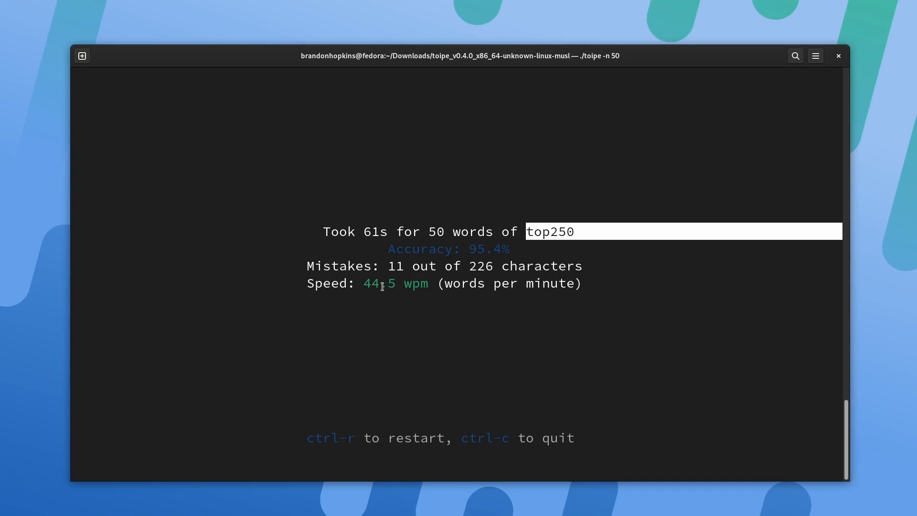
pyautogui.moveTo(712, 303)
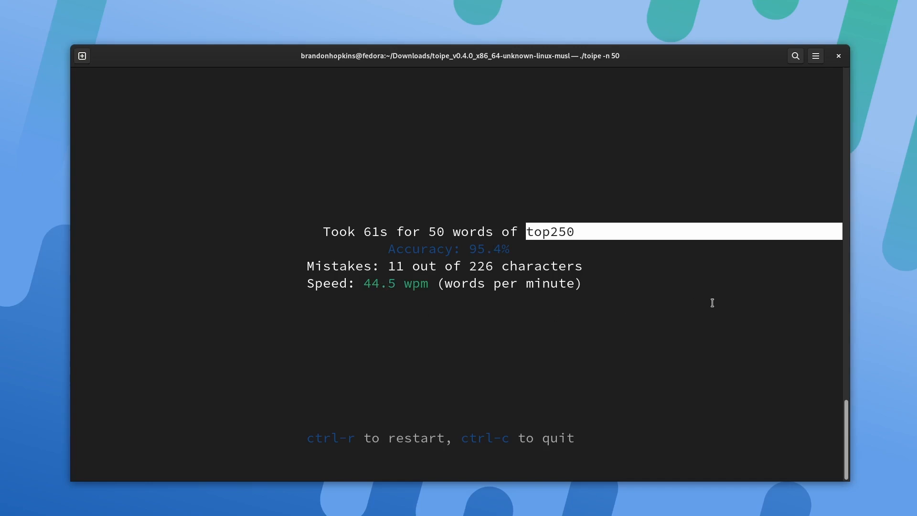
pyautogui.moveTo(688, 282)
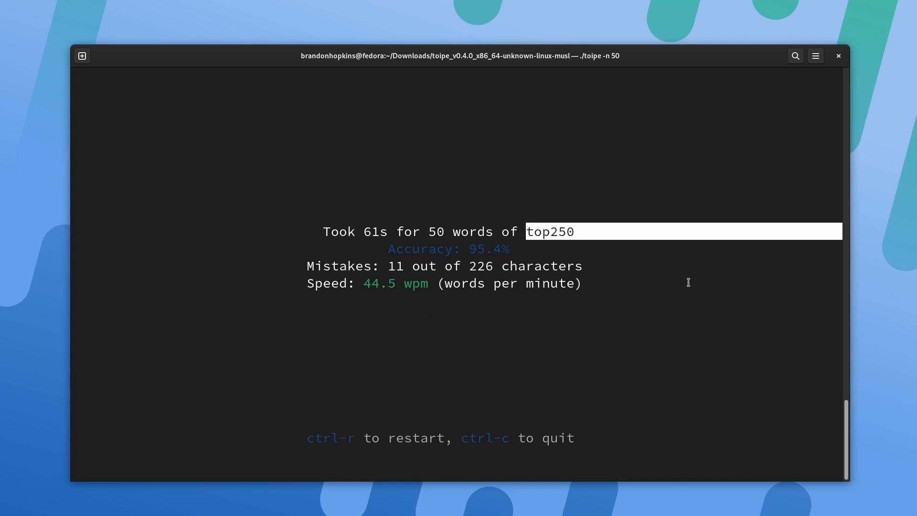
pyautogui.press('ctrl+c')
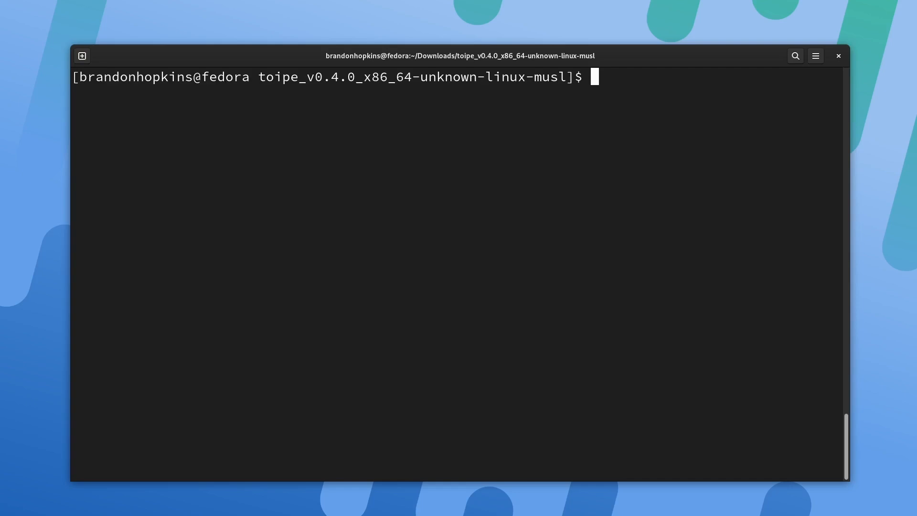
# - Try toipe's word-list and file-path options, settling on the 'os' word list
pyautogui.write('./toipe -n')
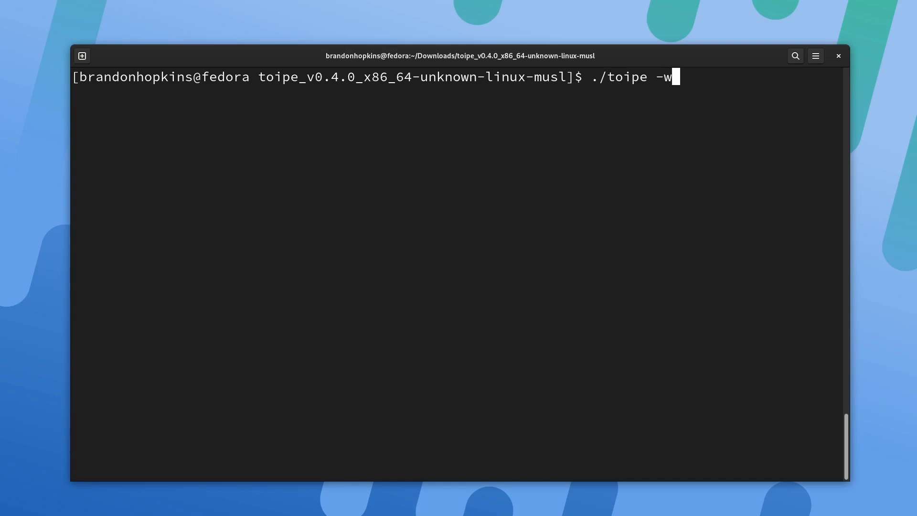
pyautogui.write('o')
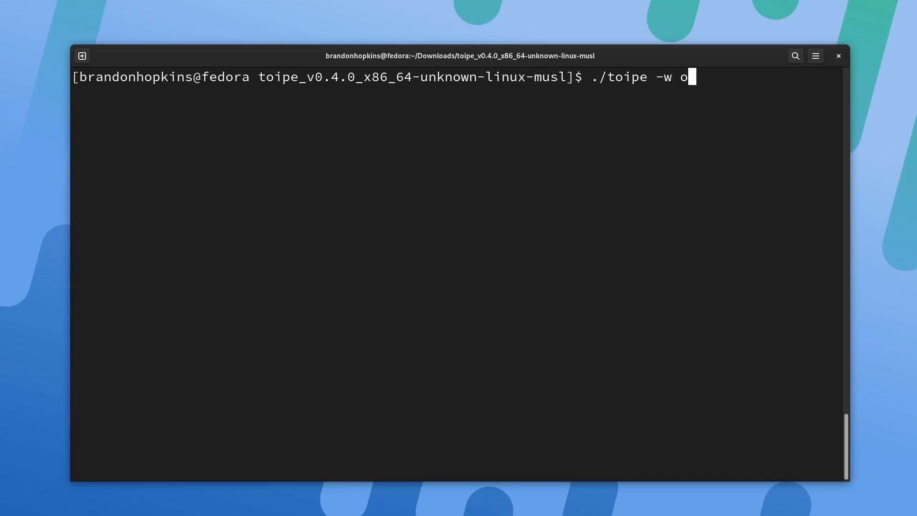
pyautogui.write('s')
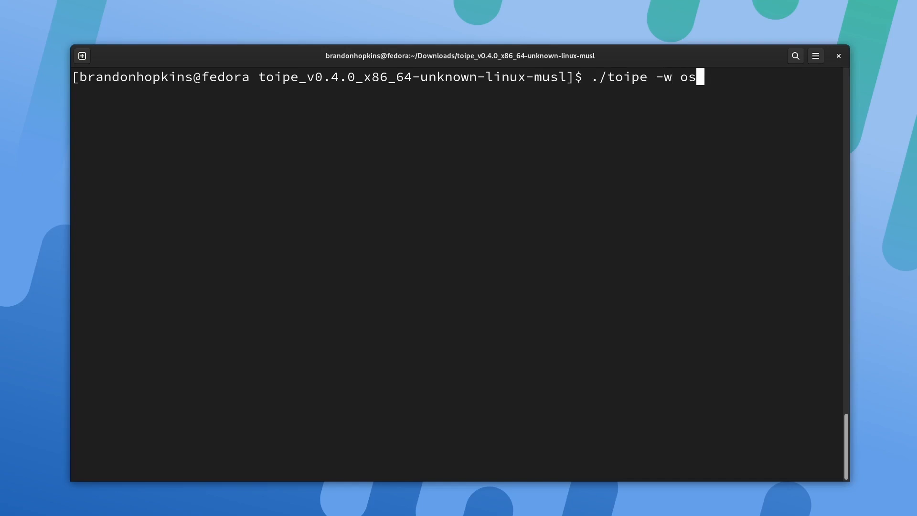
pyautogui.press('BackSpace')
pyautogui.write('f')
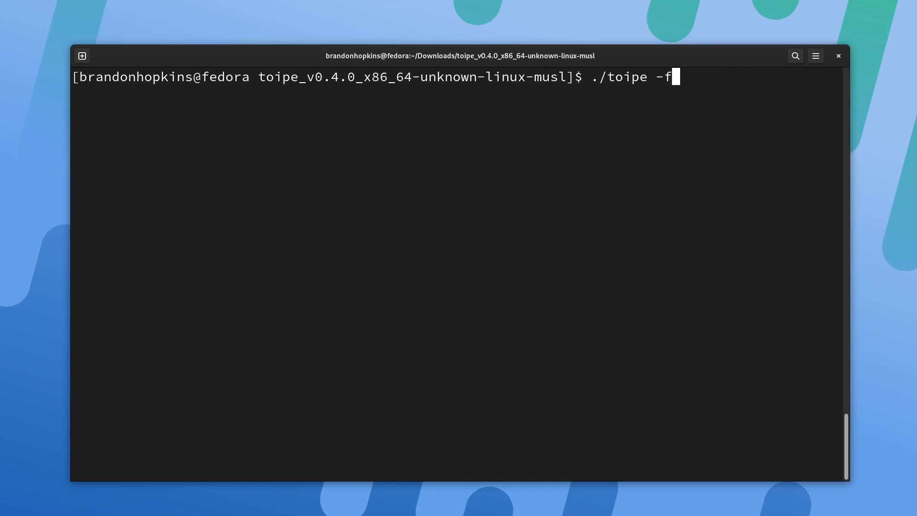
pyautogui.write('/pat')
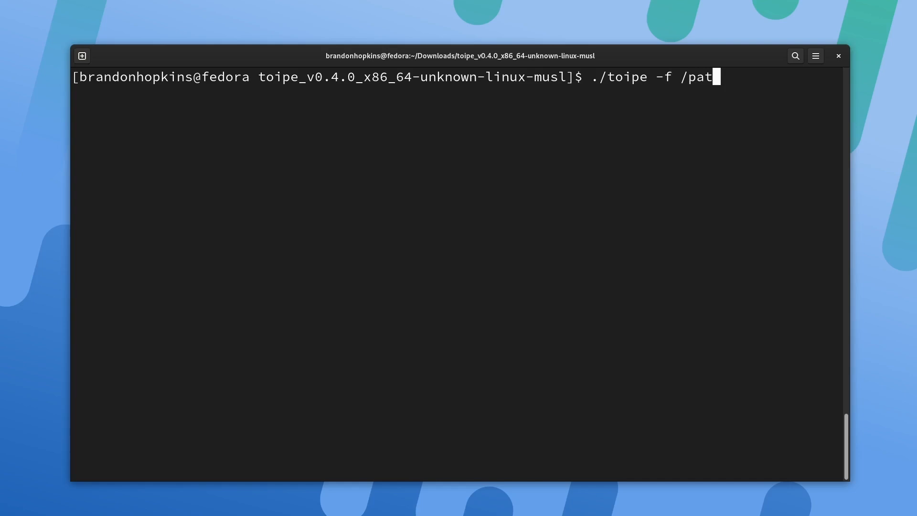
pyautogui.press('BackSpace')
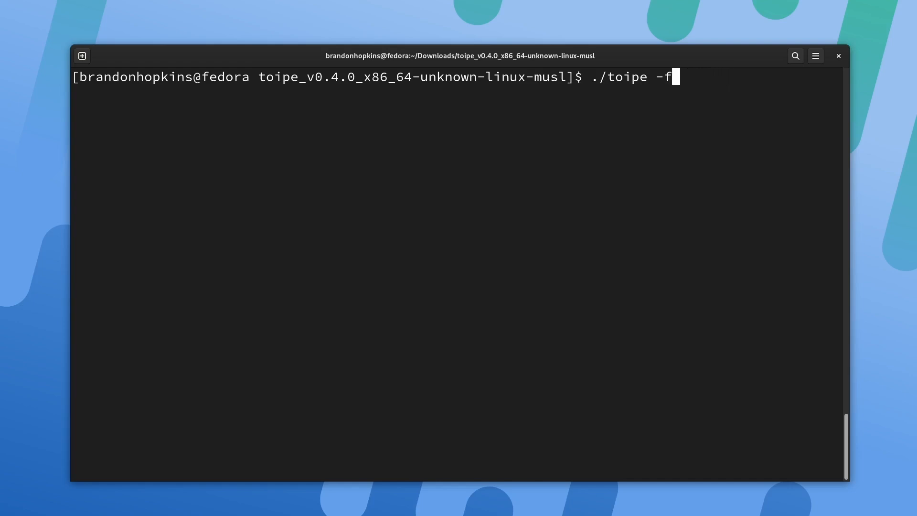
pyautogui.write('os')
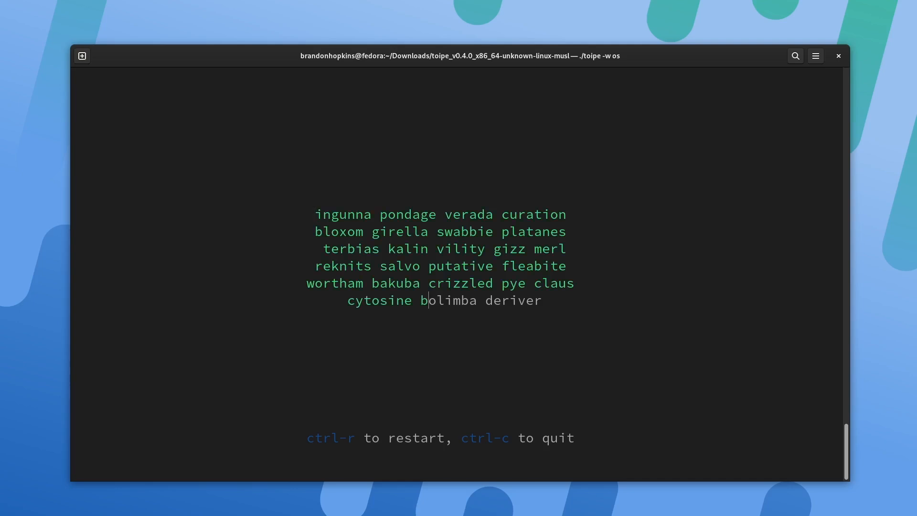
# - Type the 30 os-list words, finishing at 32.2 wpm with 93.4% accuracy
pyautogui.write('limba d')
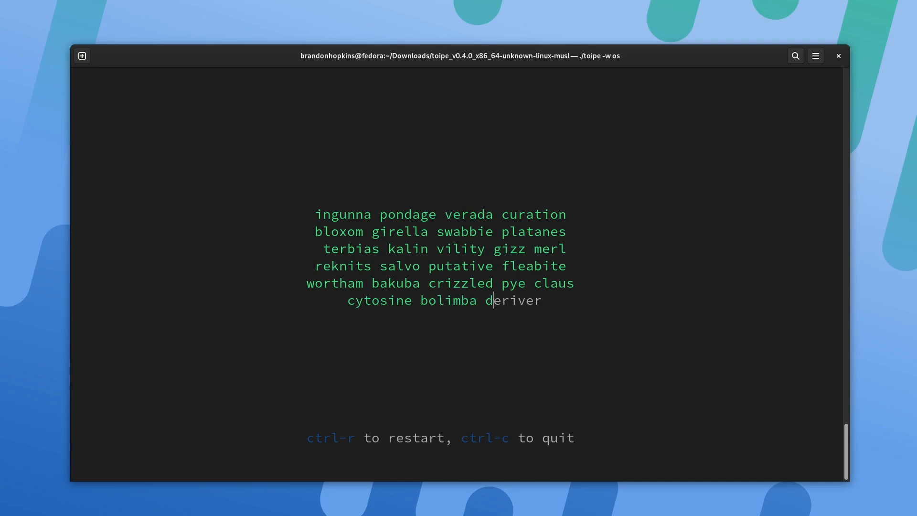
pyautogui.write('eri')
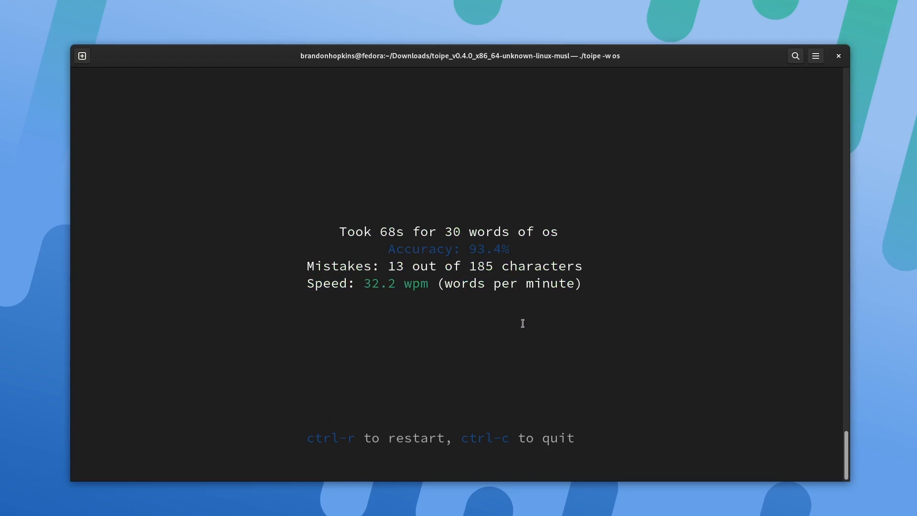
pyautogui.moveTo(458, 301)
pyautogui.write('wordg')
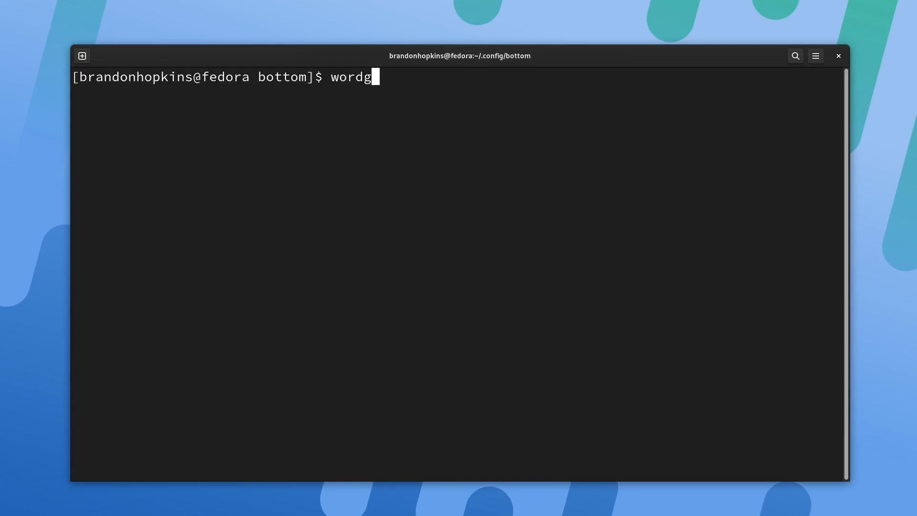
# - Finish typing the wordgrinder command to open a blank unnamed document
pyautogui.write('rinde')
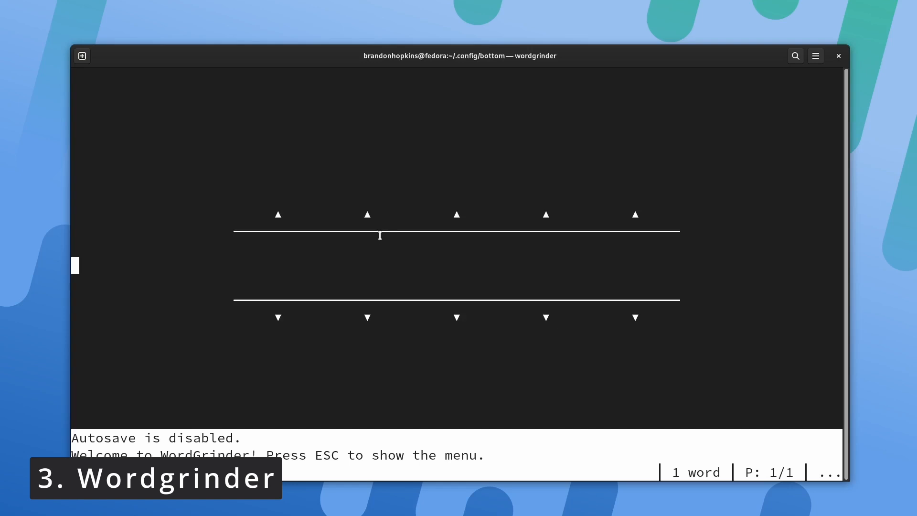
pyautogui.moveTo(545, 253)
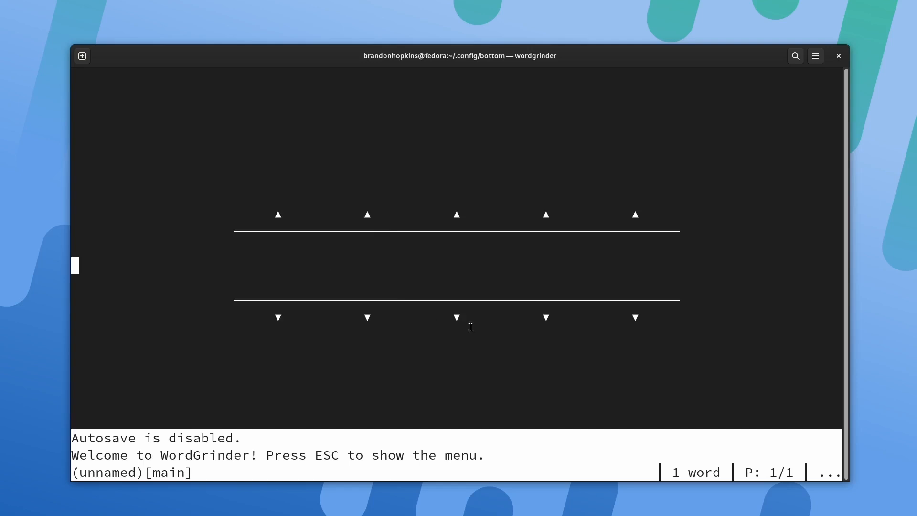
pyautogui.moveTo(612, 266)
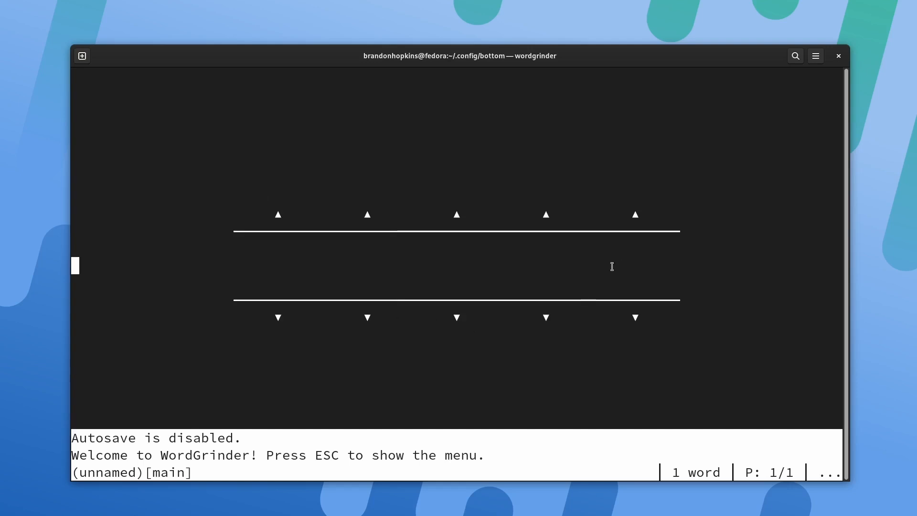
pyautogui.moveTo(621, 243)
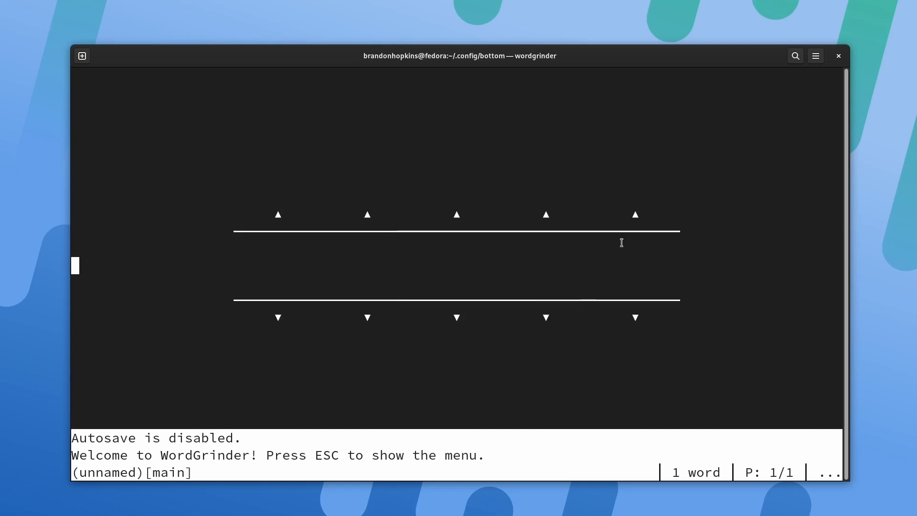
pyautogui.moveTo(294, 289)
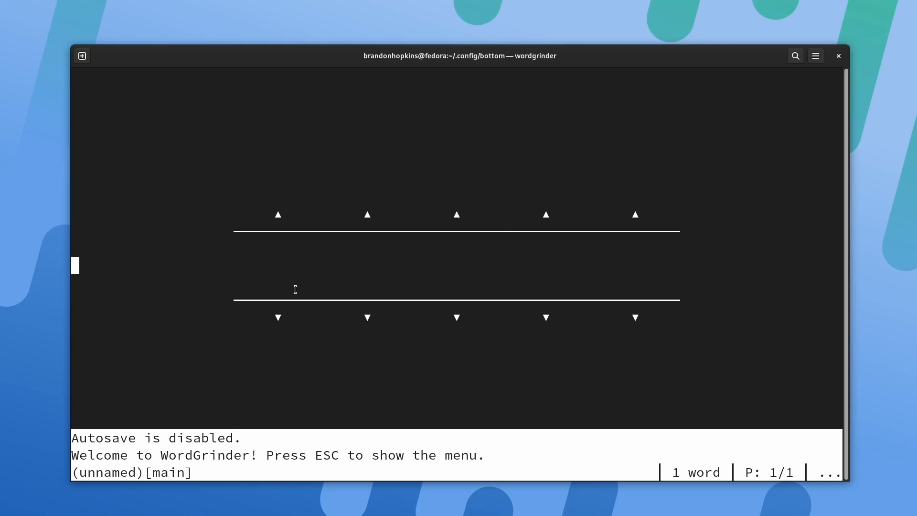
pyautogui.moveTo(557, 242)
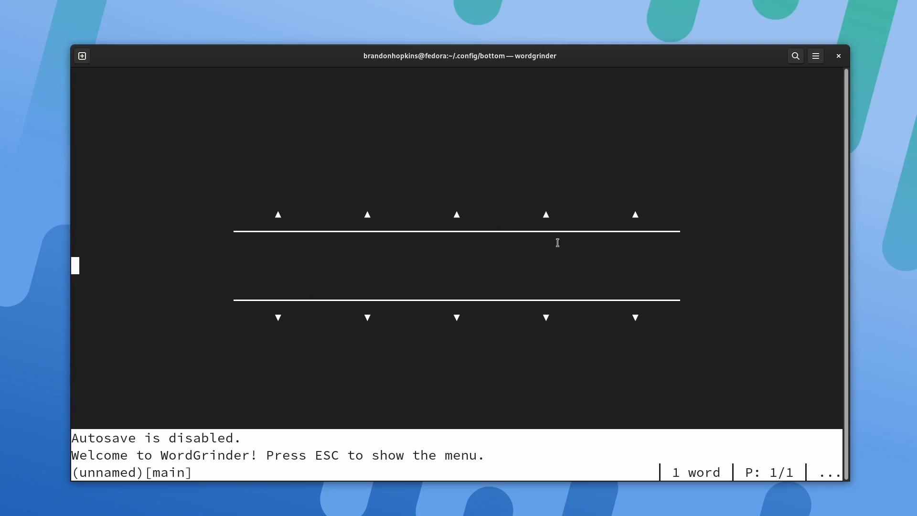
pyautogui.moveTo(566, 259)
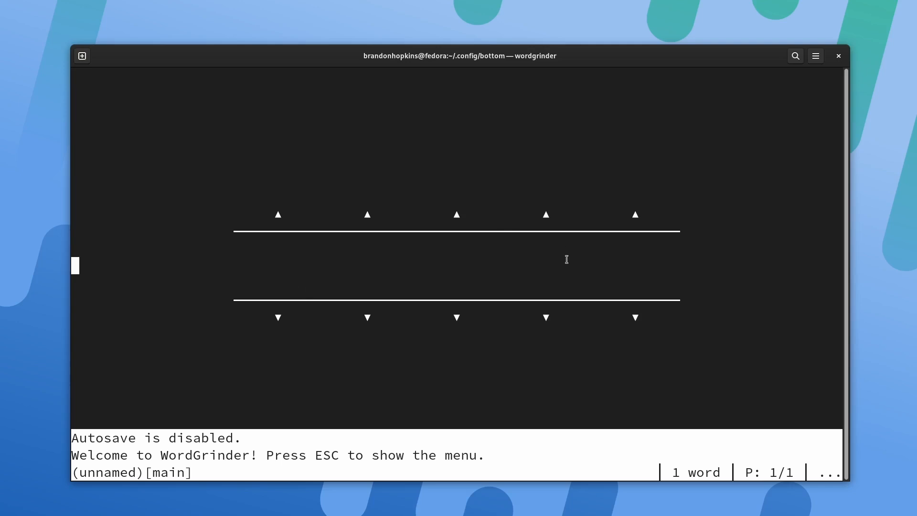
pyautogui.moveTo(430, 291)
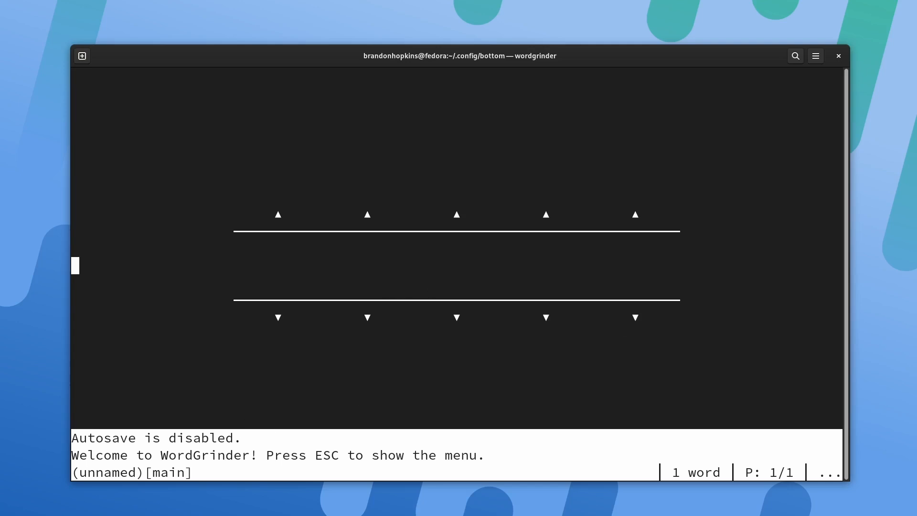
pyautogui.press('Escape')
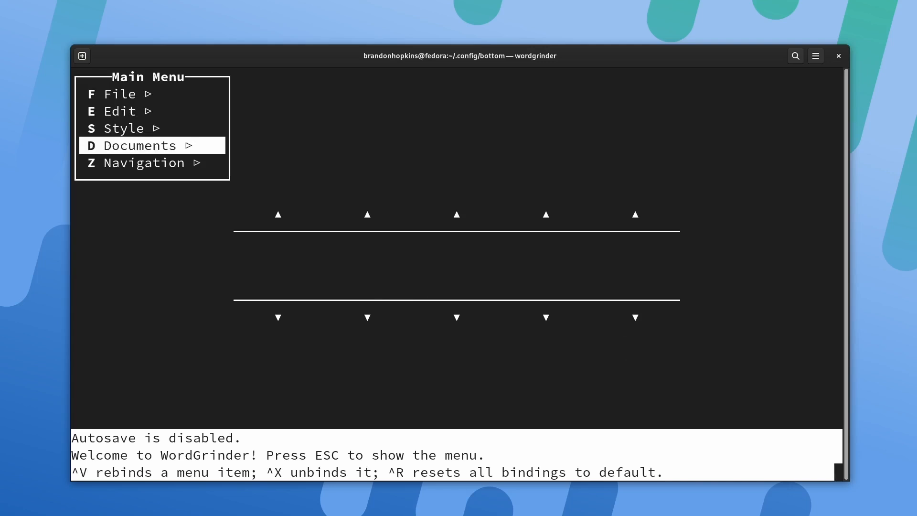
pyautogui.press('Up')
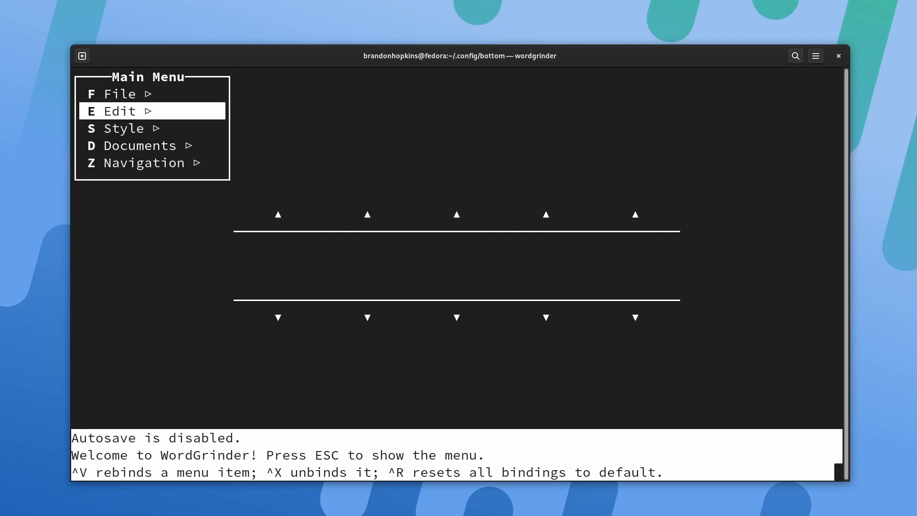
pyautogui.click(121, 94)
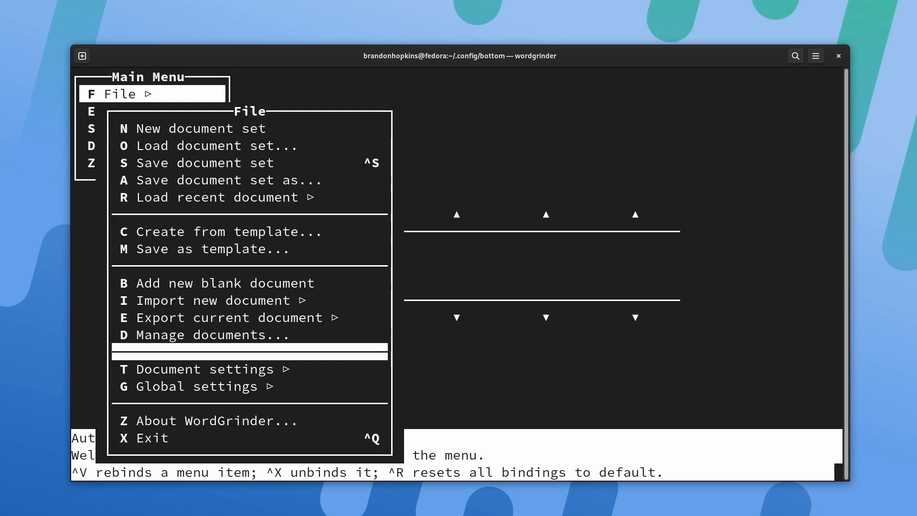
pyautogui.press('Up')
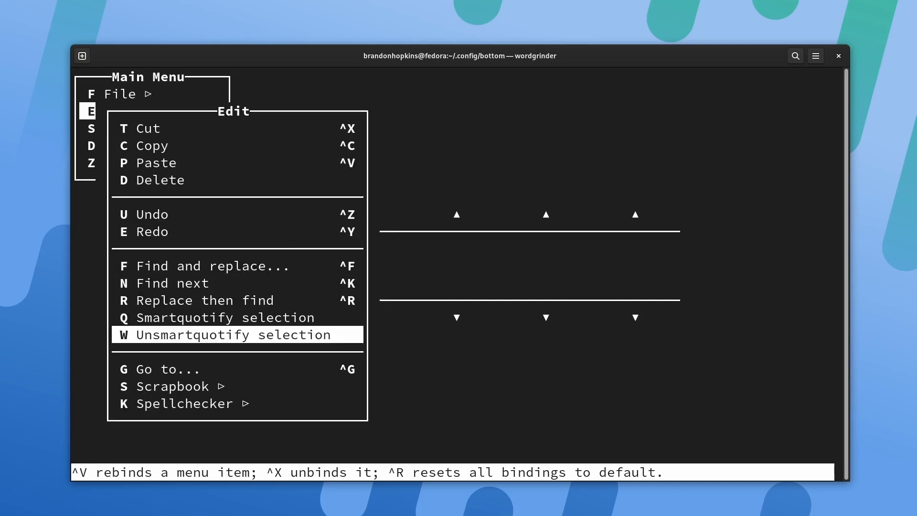
pyautogui.press('Down')
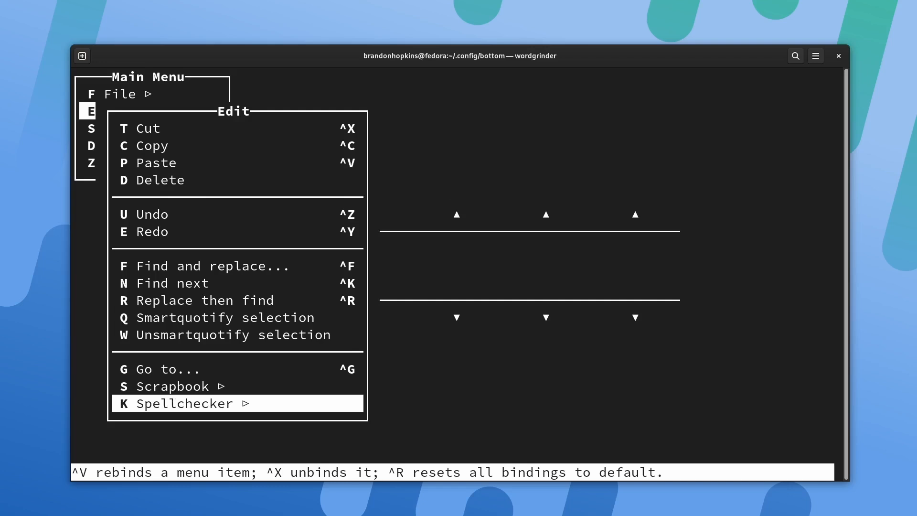
pyautogui.click(91, 129)
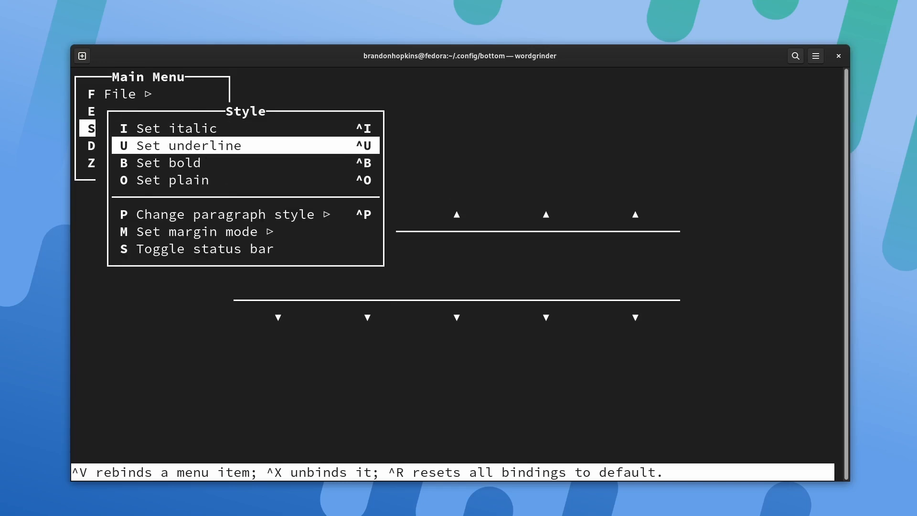
pyautogui.press('Down')
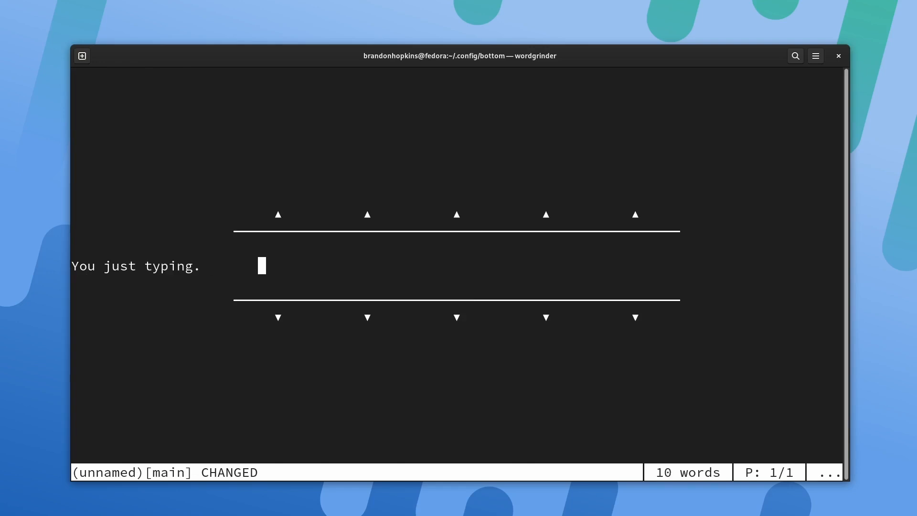
# - Type a plain line ending in 'like', removing the stray d
pyautogui.write('Type as you would')
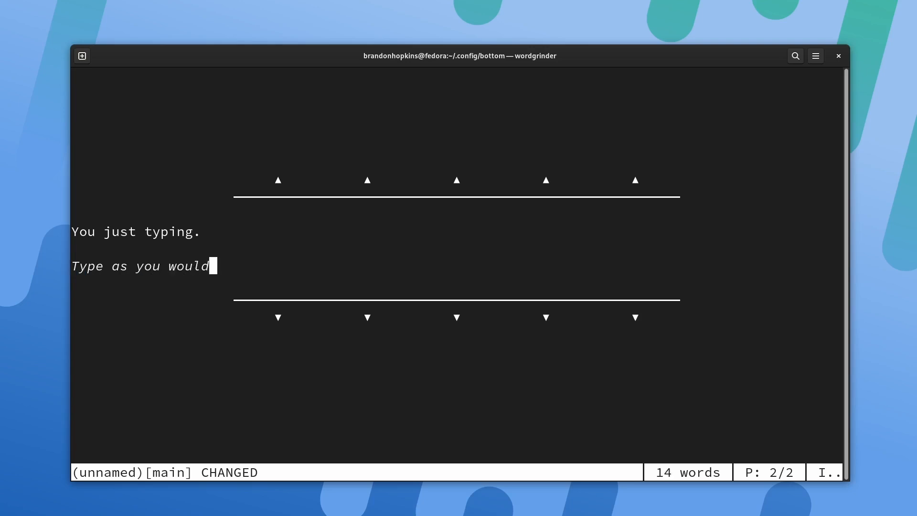
pyautogui.write('liked')
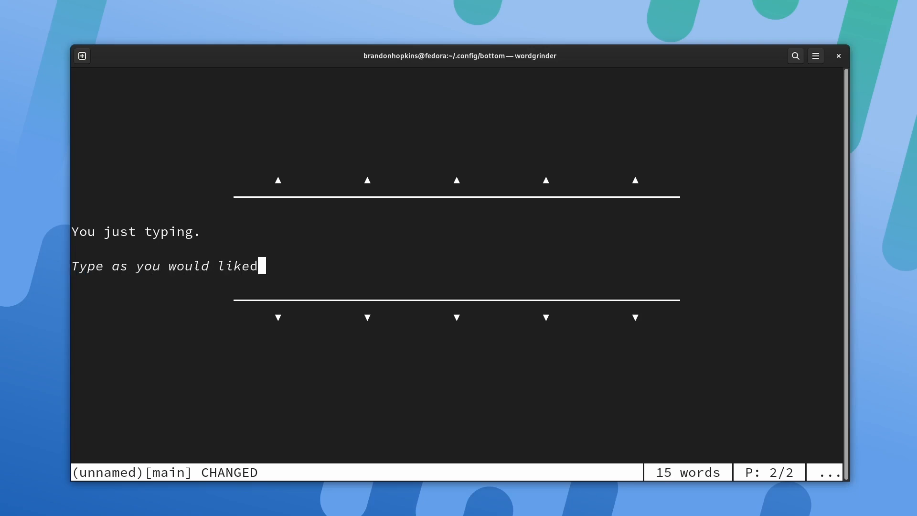
pyautogui.press('BackSpace')
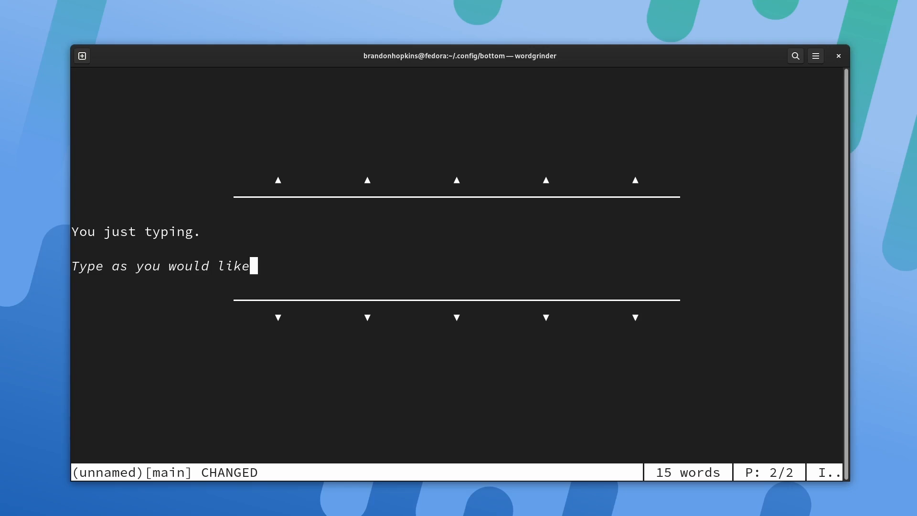
# - Type 'Type as you would like' in italic, then bold, followed by plain 'sdasdasd'
pyautogui.write('Type as you woul')
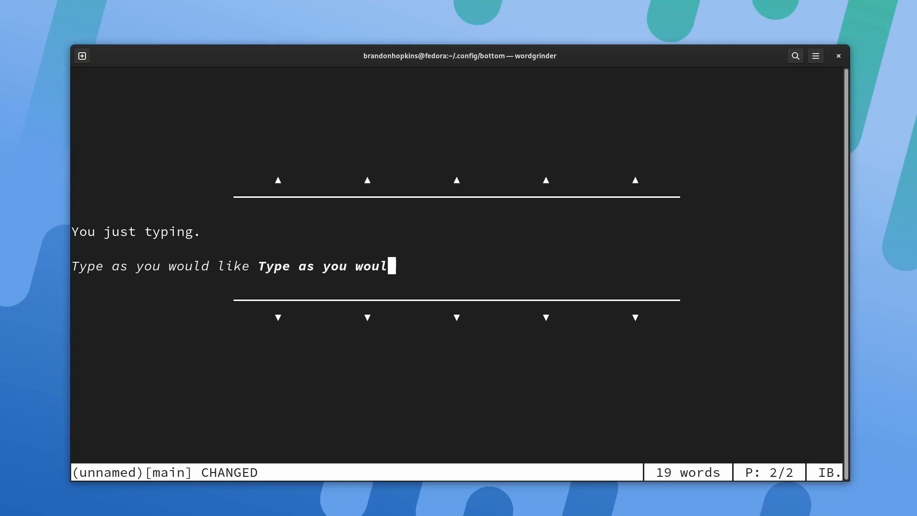
pyautogui.write('d like')
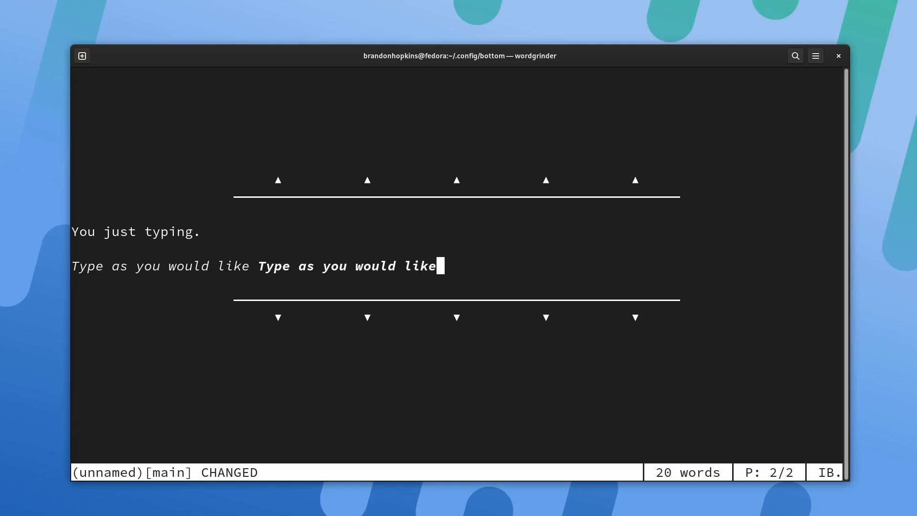
pyautogui.write('sdas')
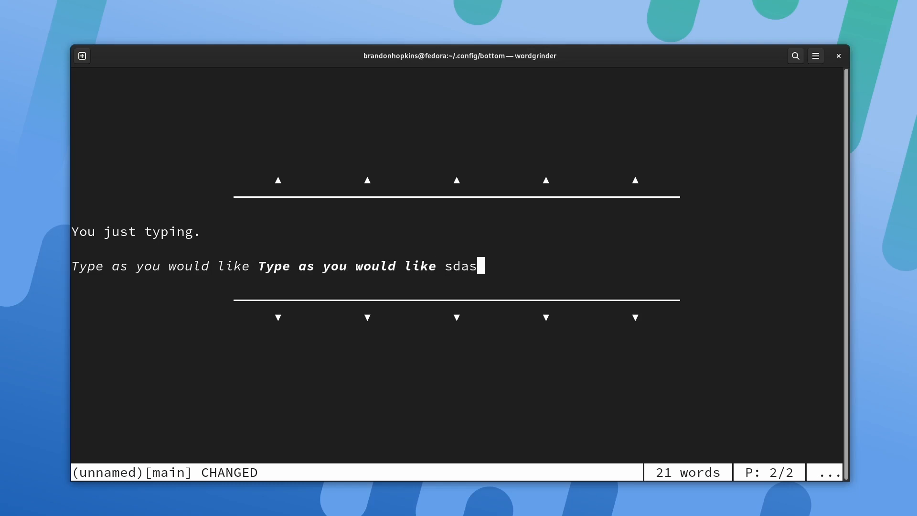
pyautogui.write('das')
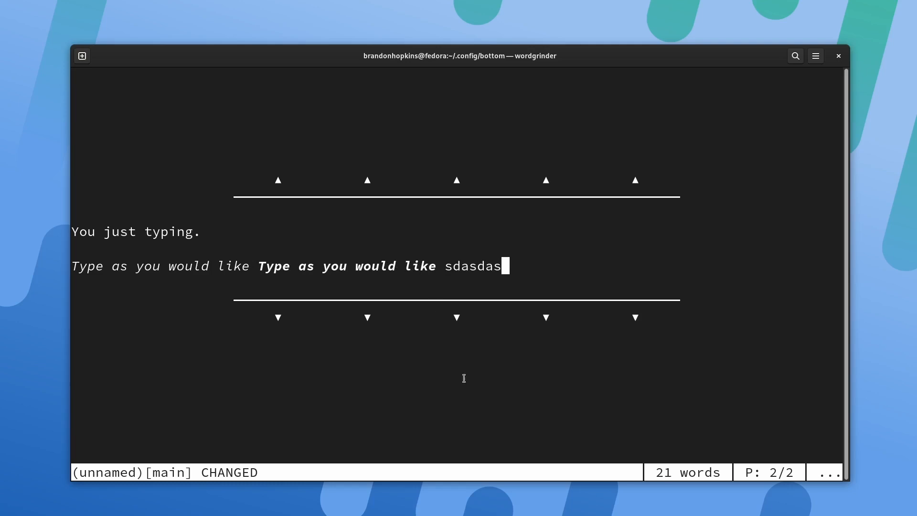
pyautogui.write('d')
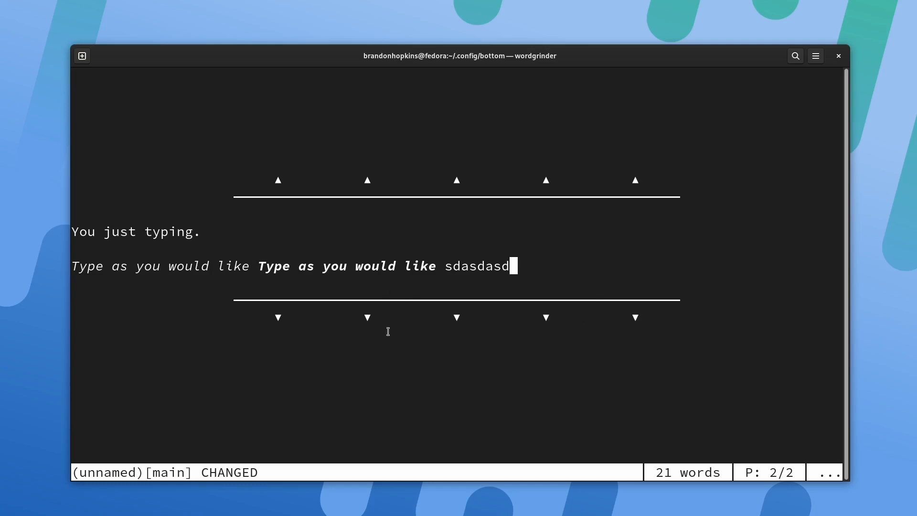
pyautogui.moveTo(501, 325)
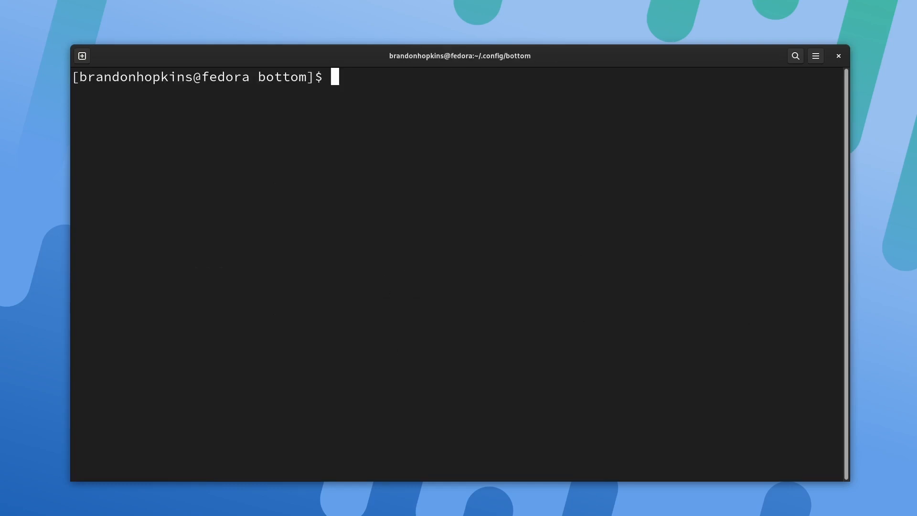
# - Open and quit micro briefly, then list the bottom folder showing bottom.toml
pyautogui.write('mic')
pyautogui.write('T')
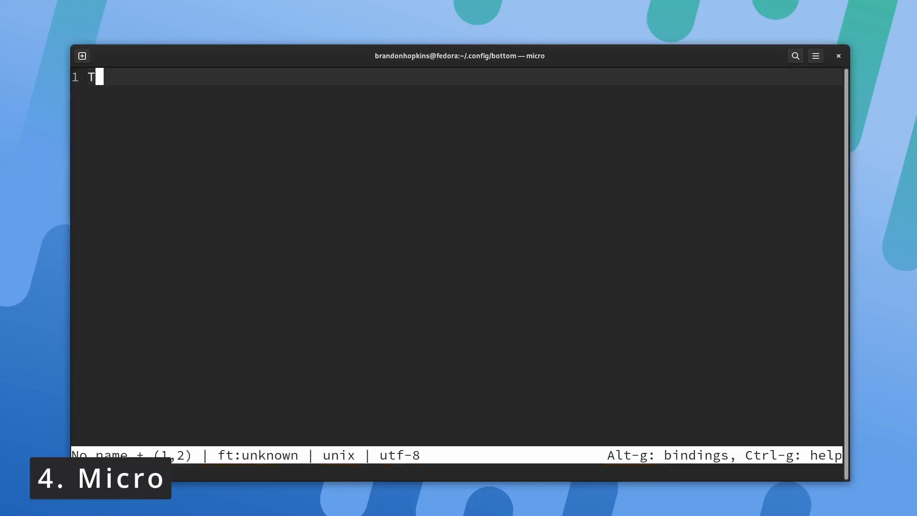
pyautogui.write('his')
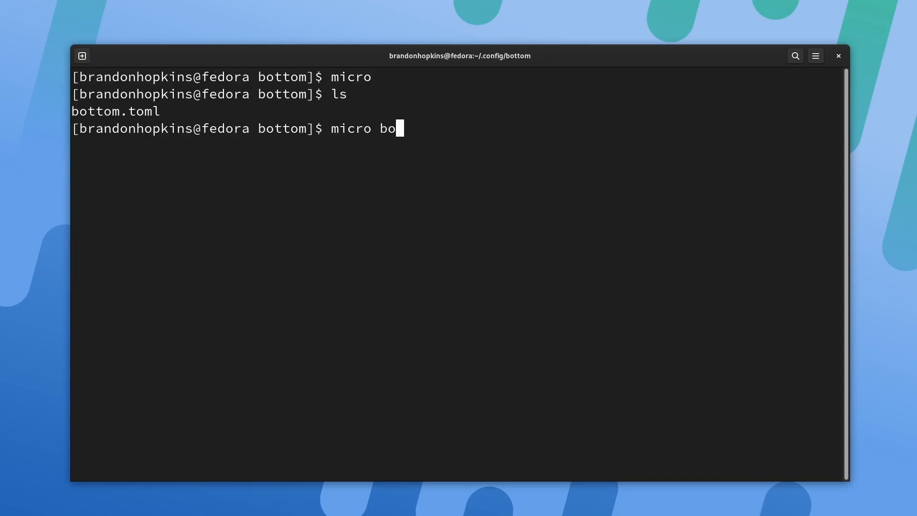
# - Open bottom.toml in micro and scroll down to the [net_filter] section
pyautogui.write('t')
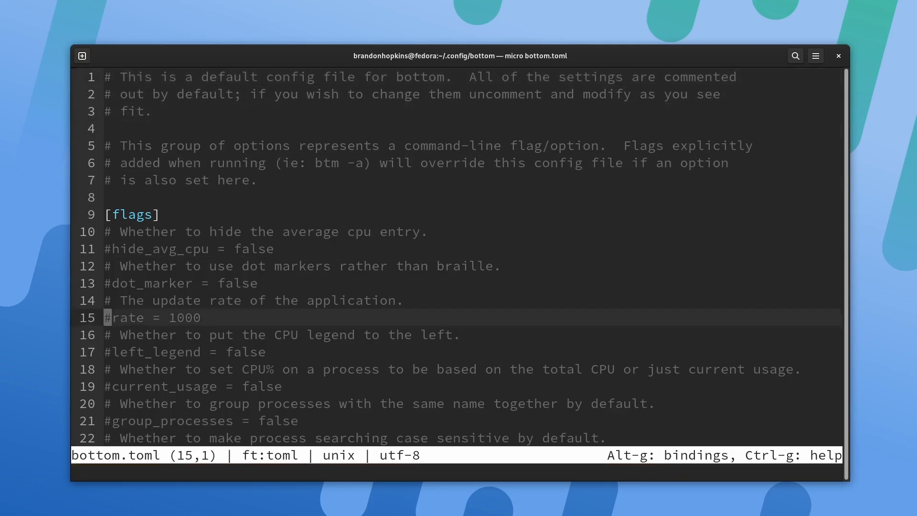
pyautogui.scroll(-3)
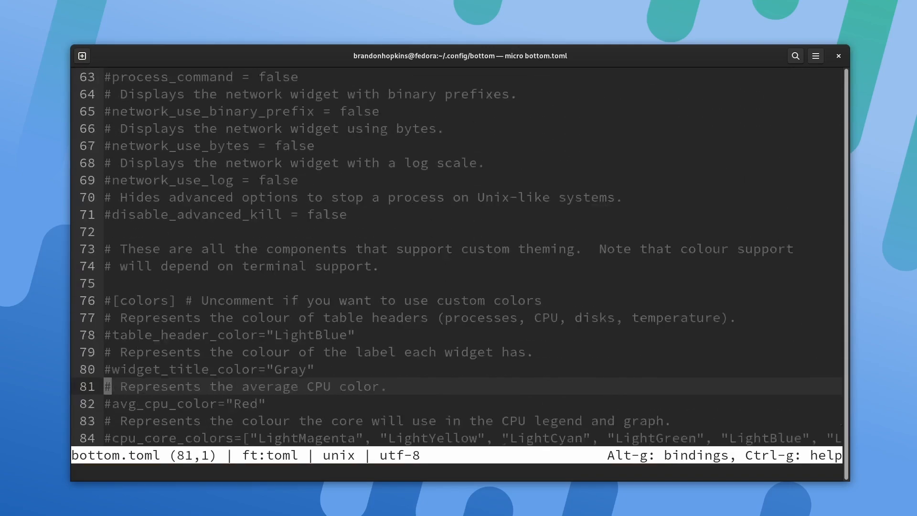
pyautogui.scroll(-3)
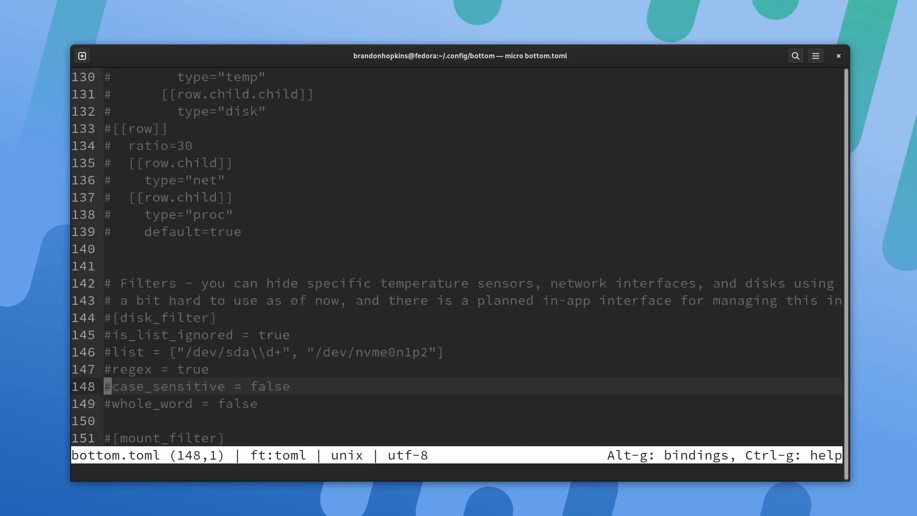
pyautogui.scroll(-3)
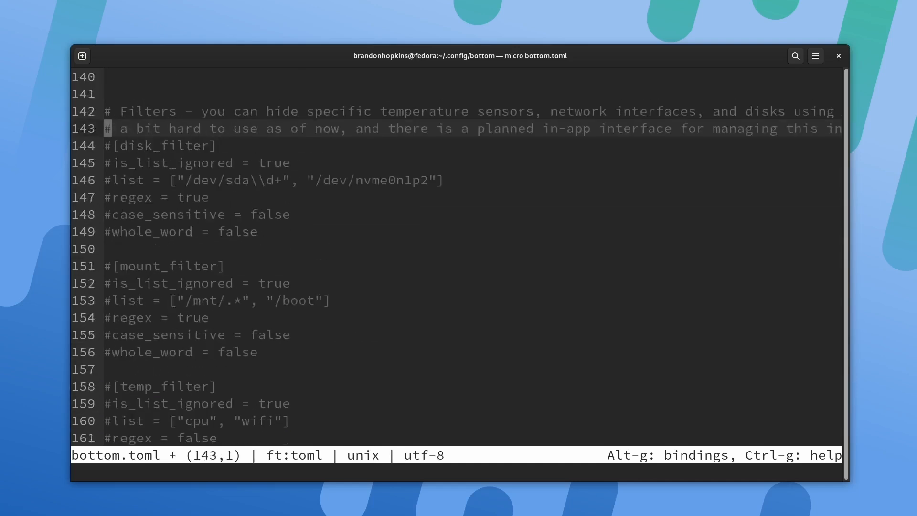
pyautogui.scroll(-3)
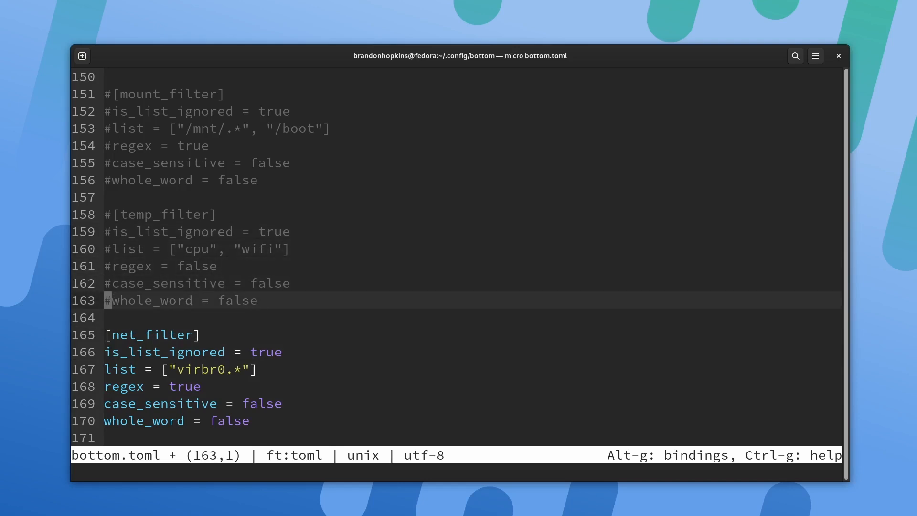
# - Add an empty micro tab and type 'term' at micro's command prompt
pyautogui.press('Down')
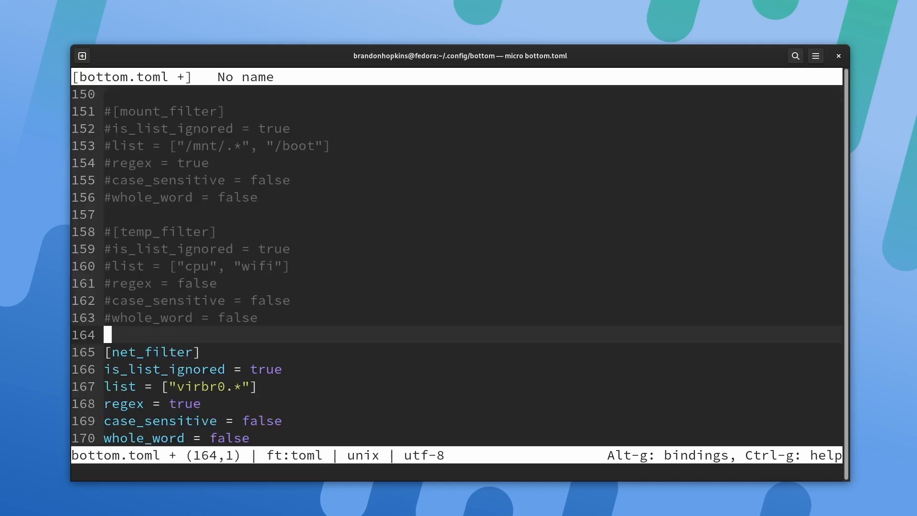
pyautogui.write('#')
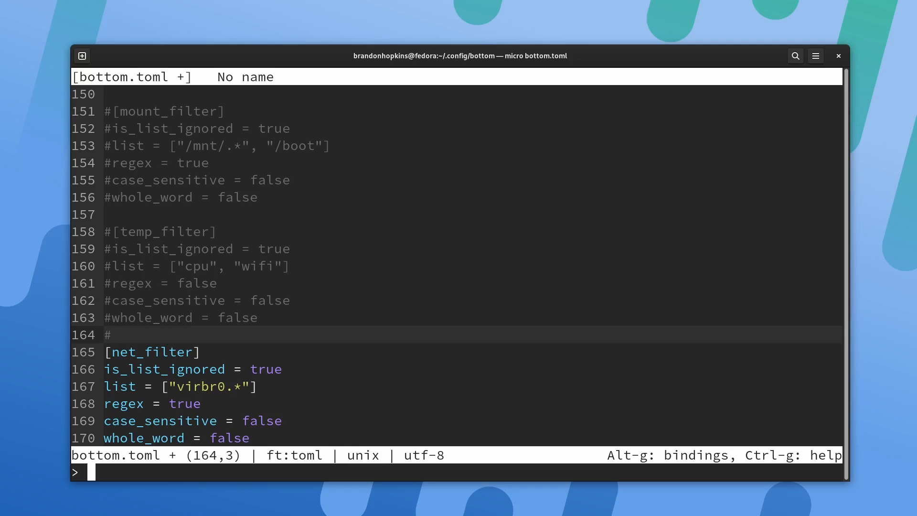
pyautogui.write('t')
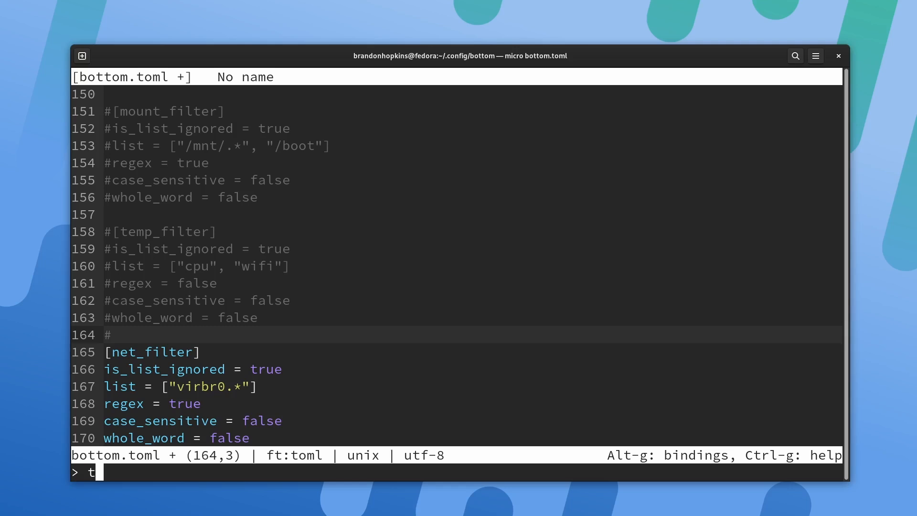
pyautogui.write('erm')
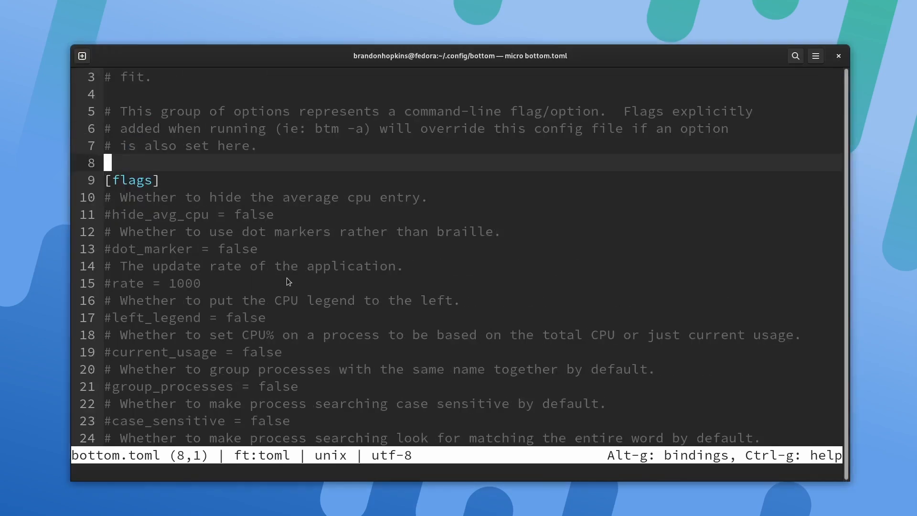
# - Run micro's 'term' command to open a bash pane in the bottom folder
pyautogui.click(424, 369)
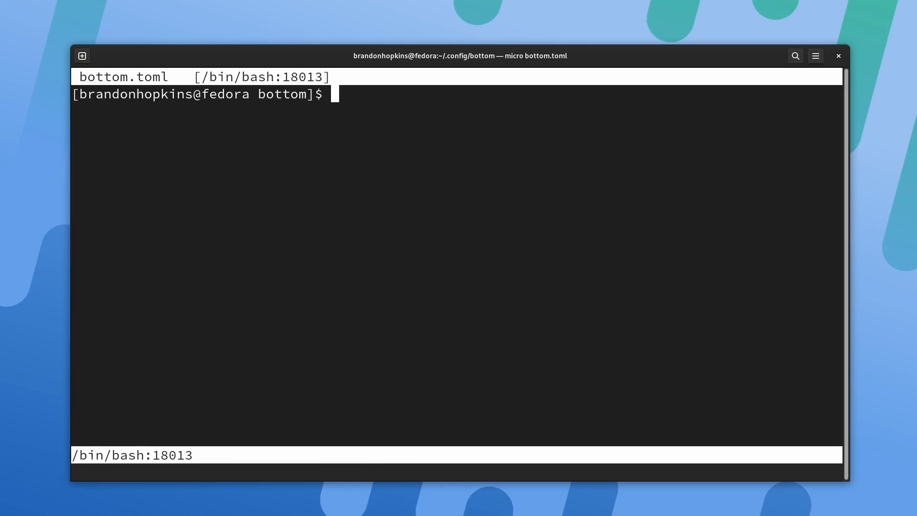
# - Type a partial 'micro install plugi' command, then abandon it and quit micro to bash
pyautogui.write('micro install')
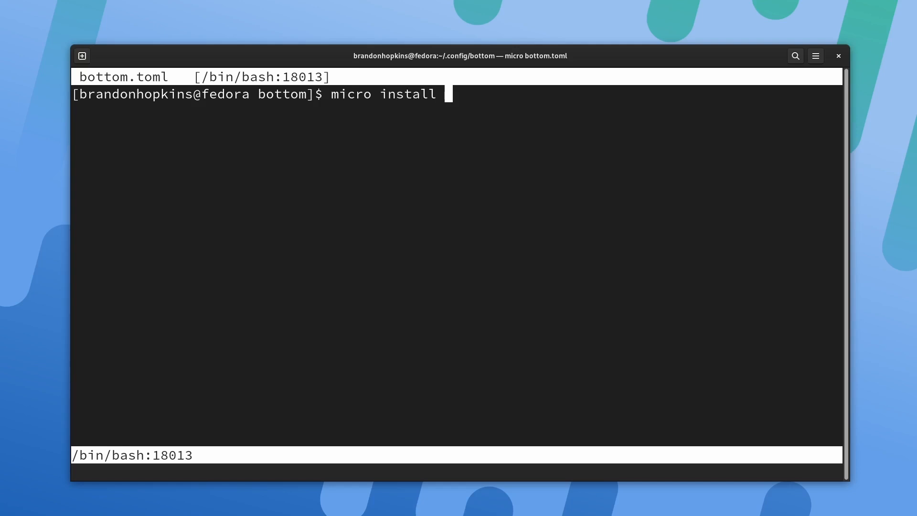
pyautogui.write('plugi')
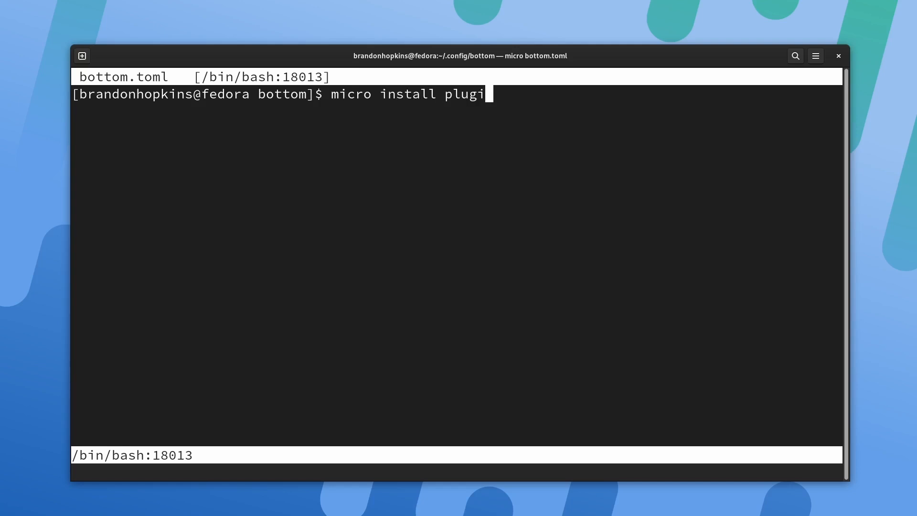
pyautogui.moveTo(579, 166)
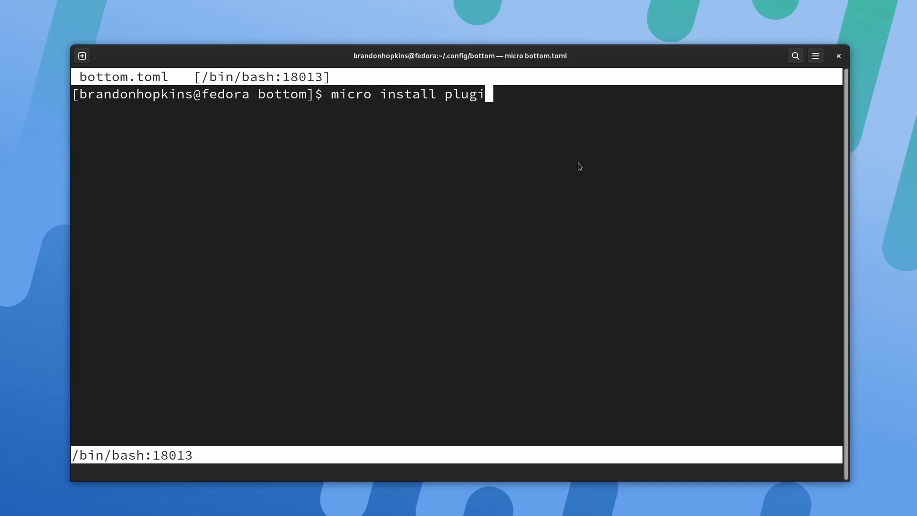
pyautogui.moveTo(572, 225)
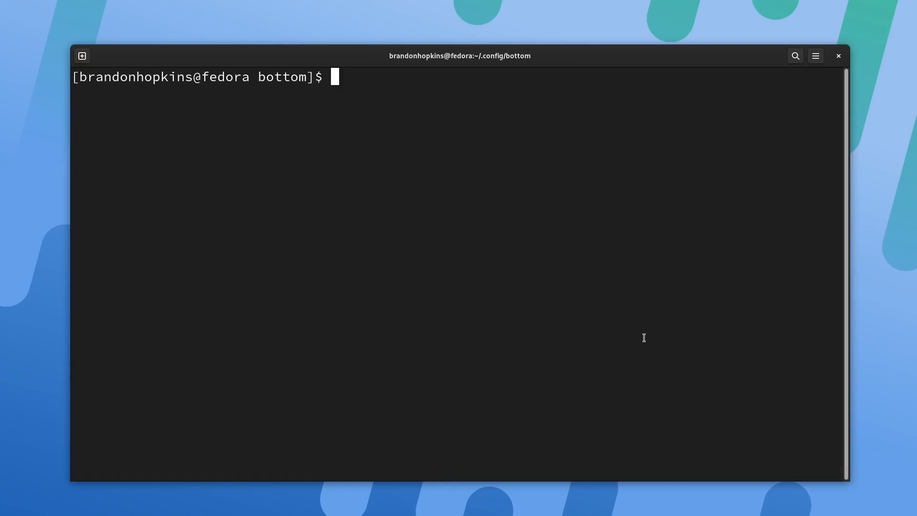
# - Run mc, enter the bottom folder in the left panel, and clear stray command text
pyautogui.write('mc')
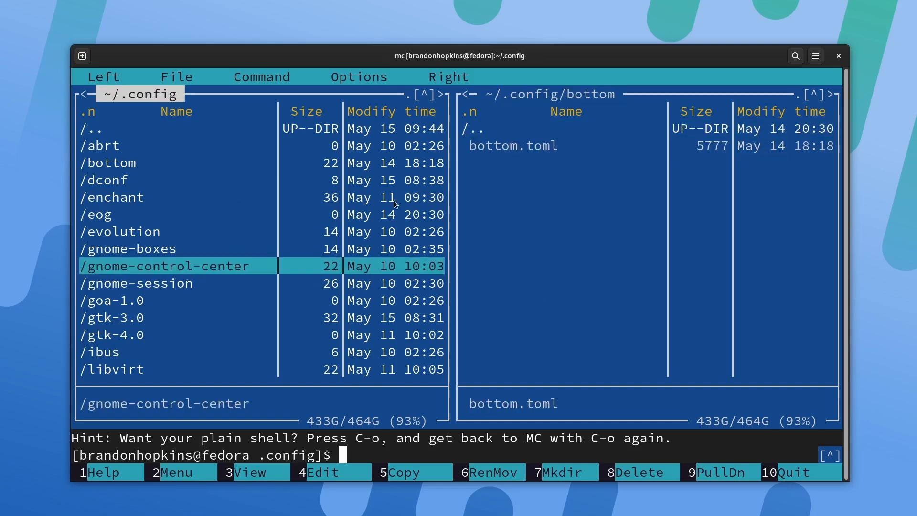
pyautogui.click(117, 198)
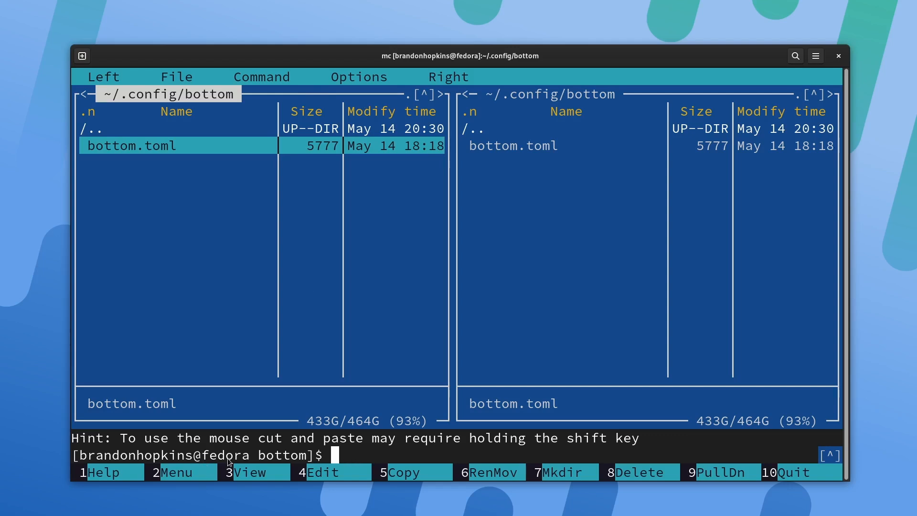
pyautogui.write('dfsdfsd')
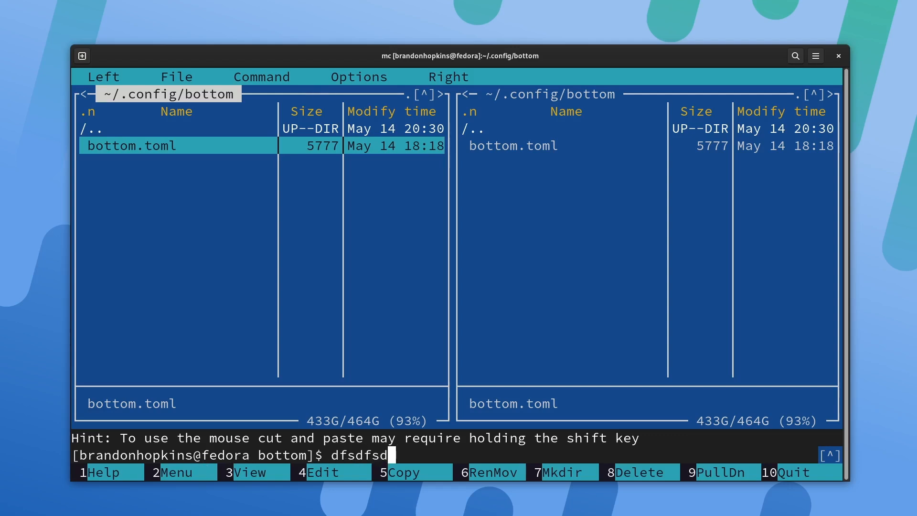
pyautogui.press('BackSpace')
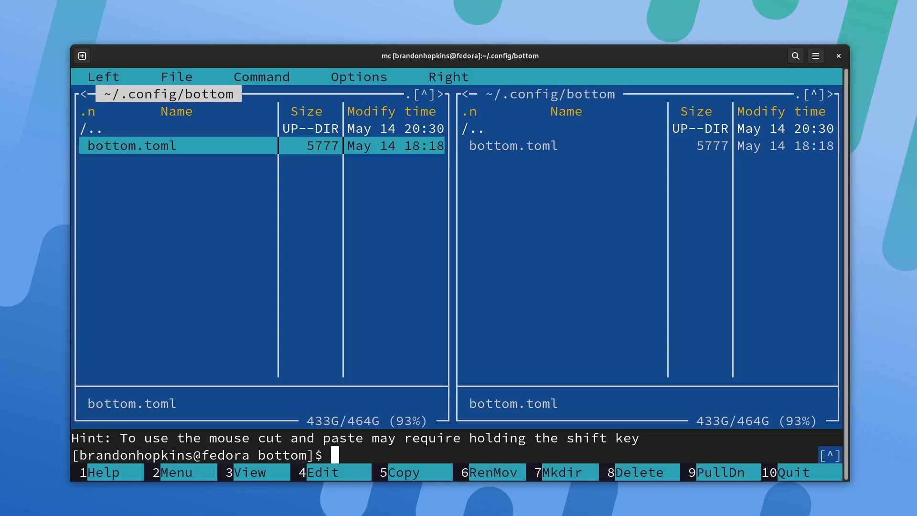
pyautogui.click(251, 472)
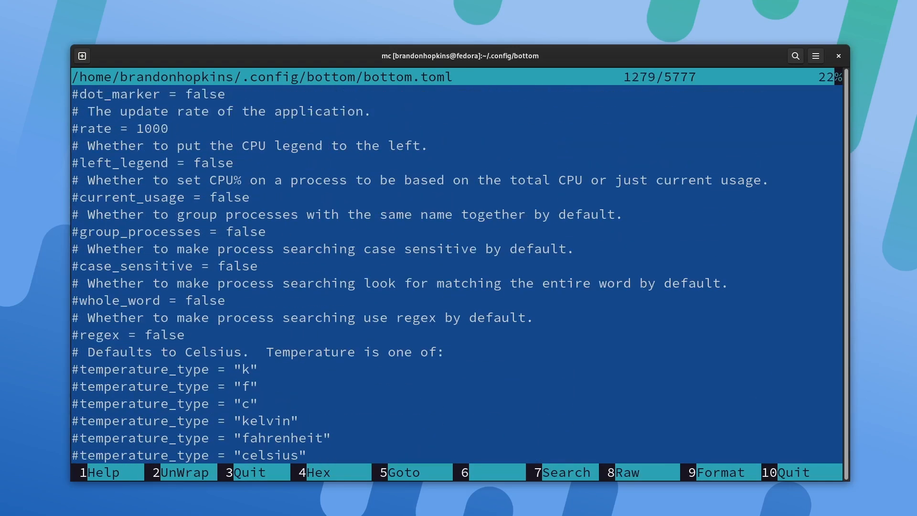
pyautogui.moveTo(622, 470)
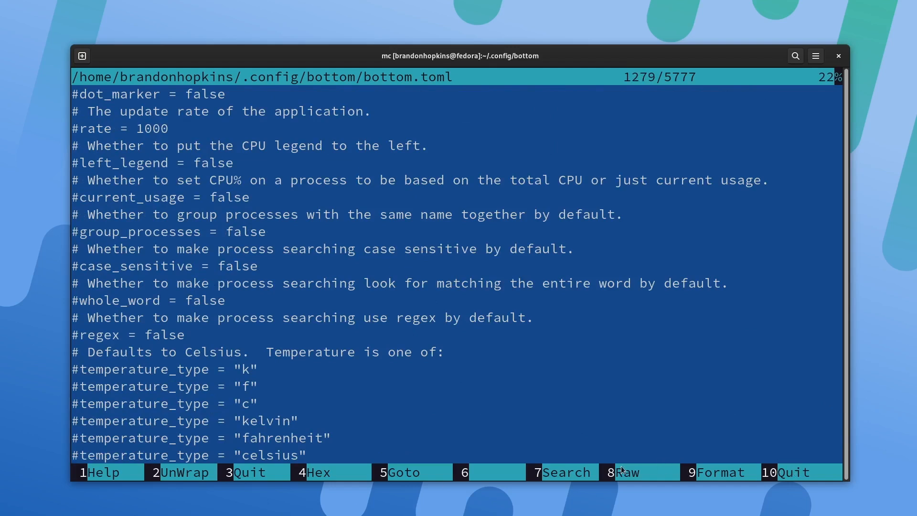
pyautogui.moveTo(395, 404)
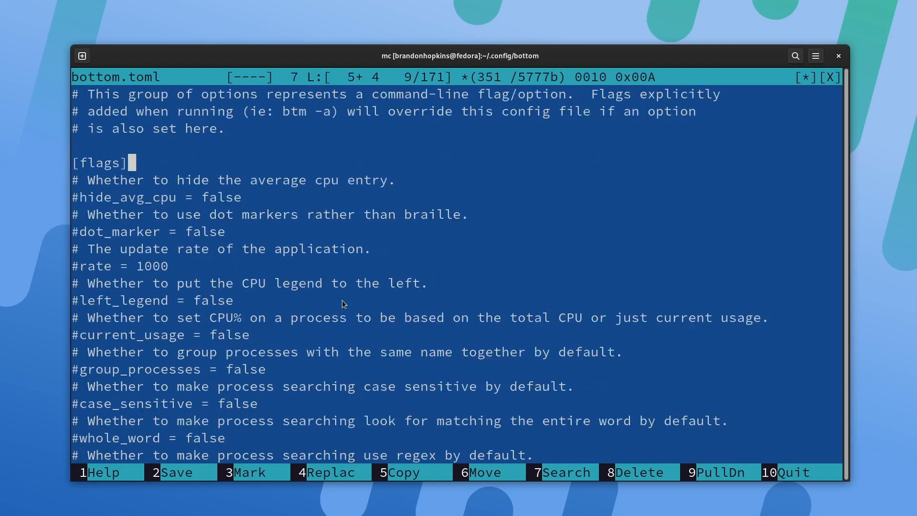
pyautogui.scroll(-3)
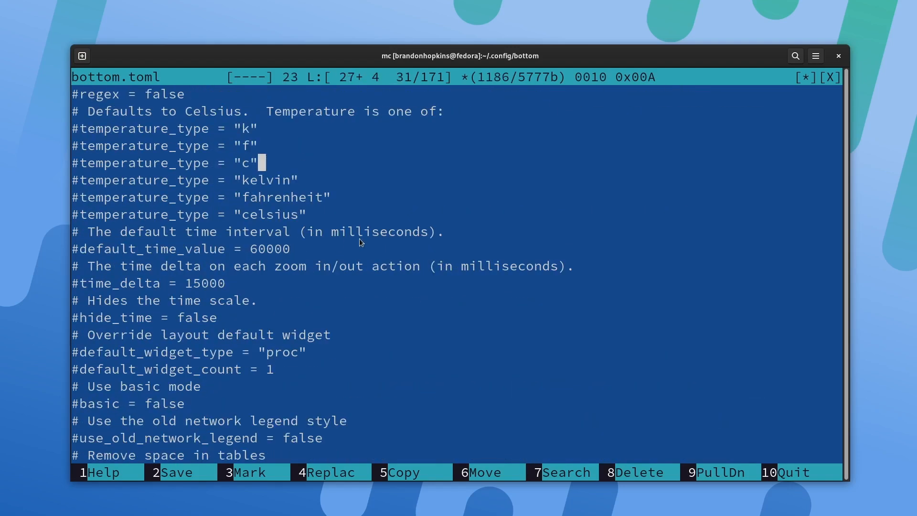
pyautogui.press('F10')
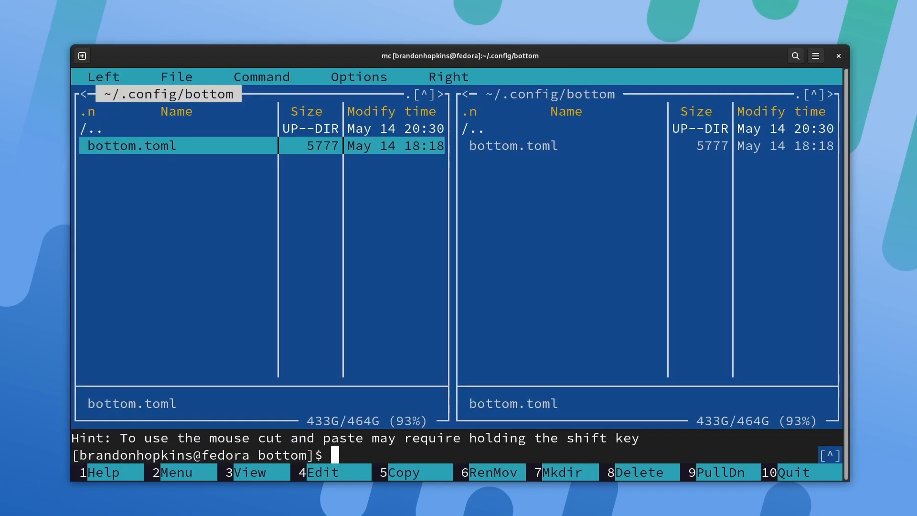
# - Start and cancel copying bottom.toml, then bring up the User menu
pyautogui.click(412, 472)
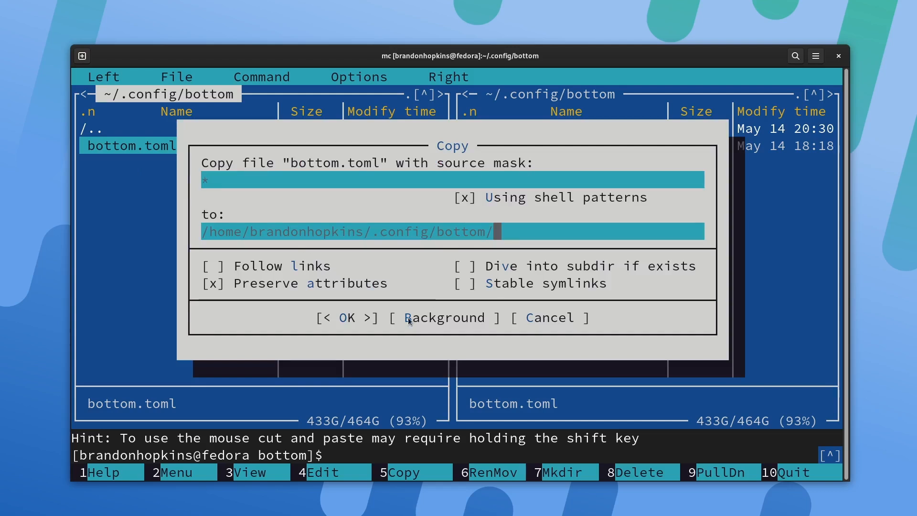
pyautogui.moveTo(558, 318)
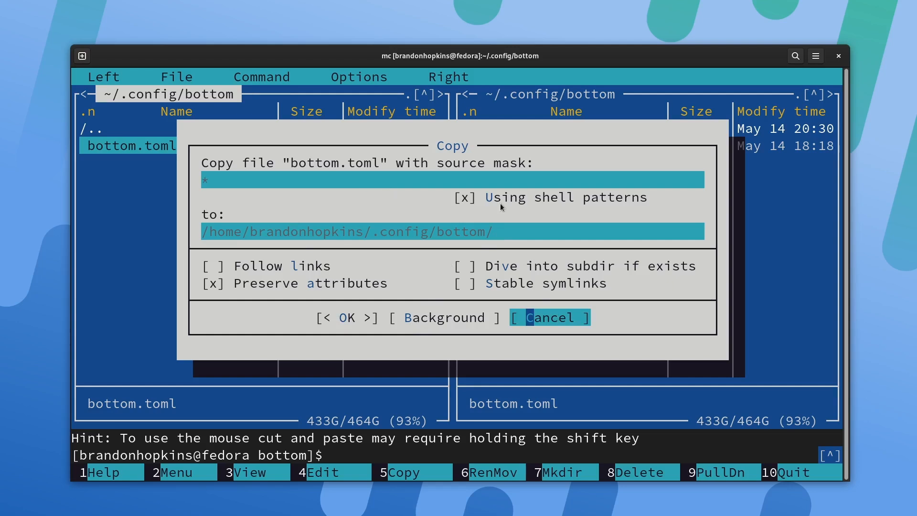
pyautogui.moveTo(517, 202)
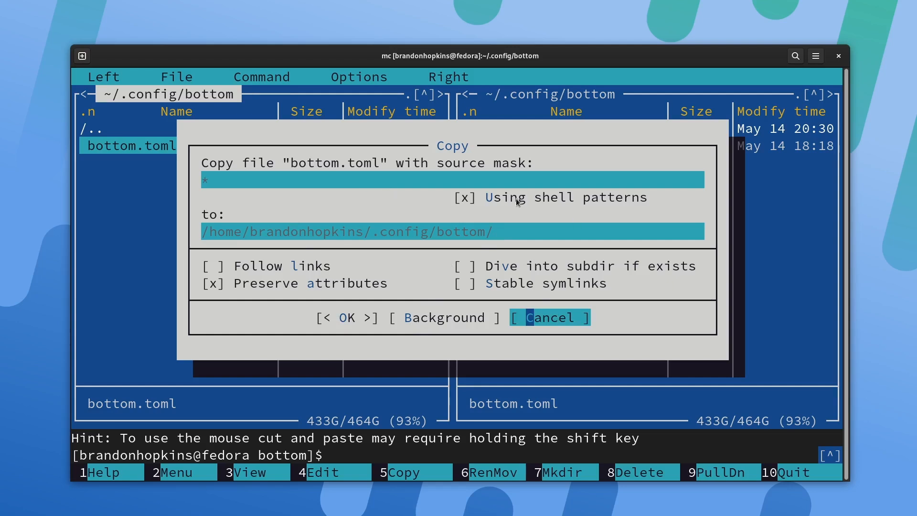
pyautogui.click(549, 318)
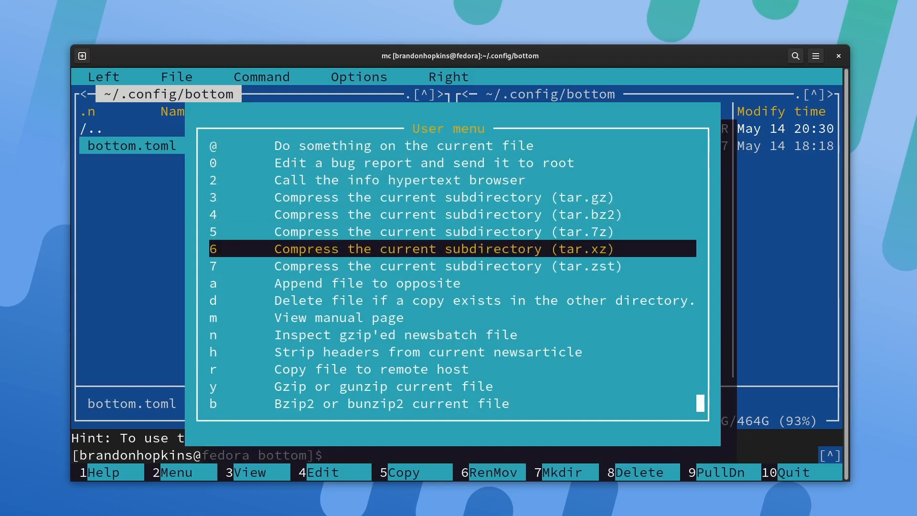
# - Compress the bottom folder into btm-compress.tar.gz, then quit mc back to home
pyautogui.press('Down')
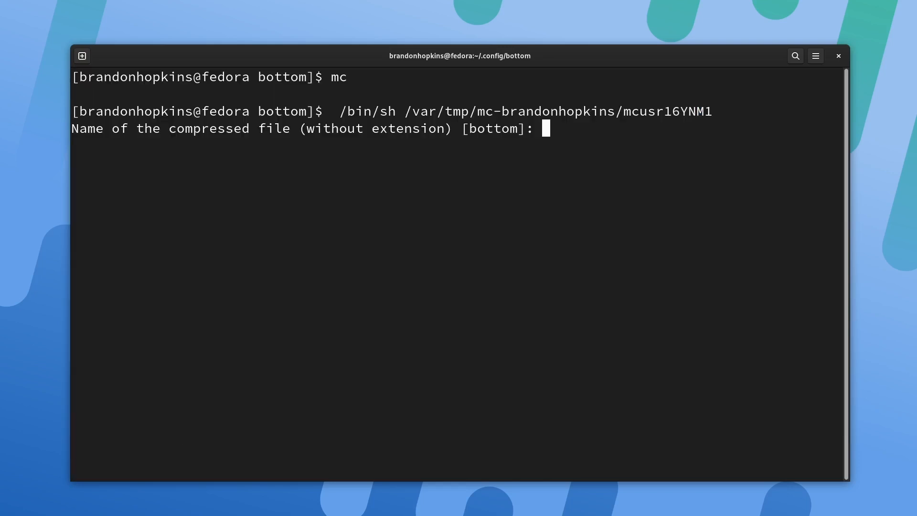
pyautogui.write('bo')
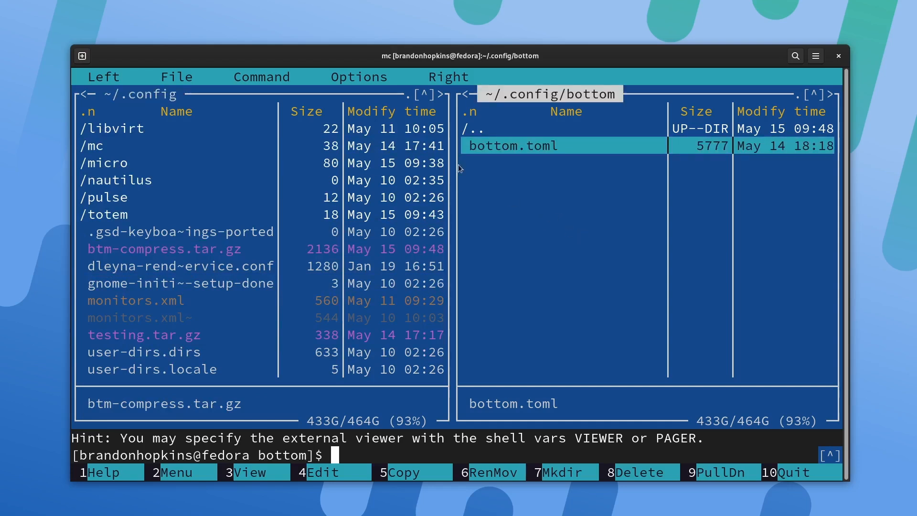
pyautogui.moveTo(459, 261)
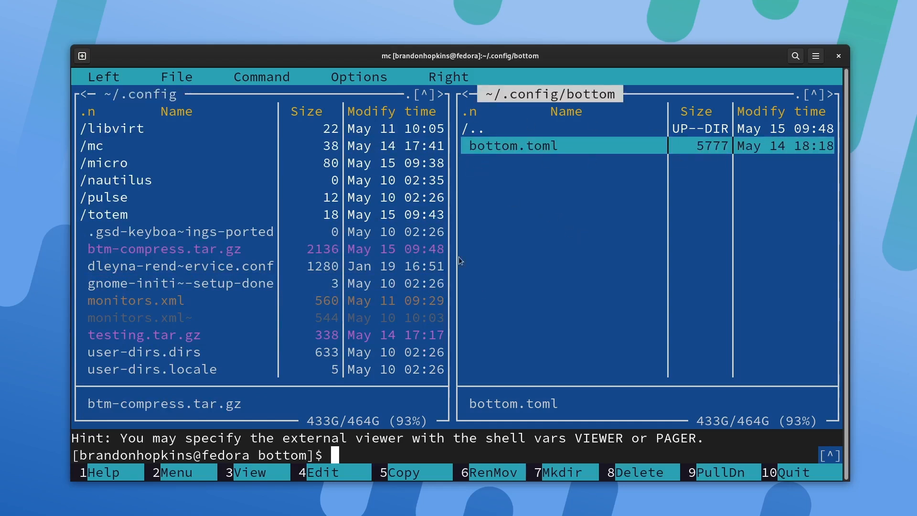
pyautogui.moveTo(626, 236)
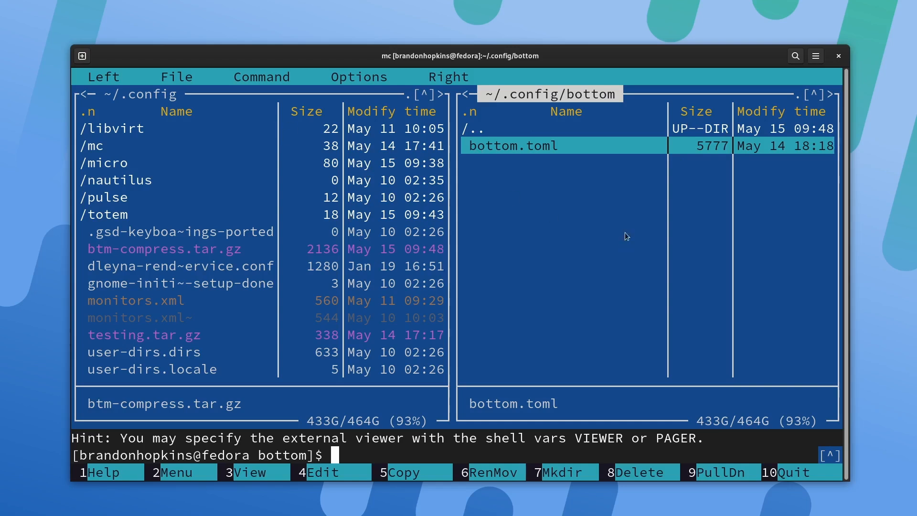
pyautogui.moveTo(229, 150)
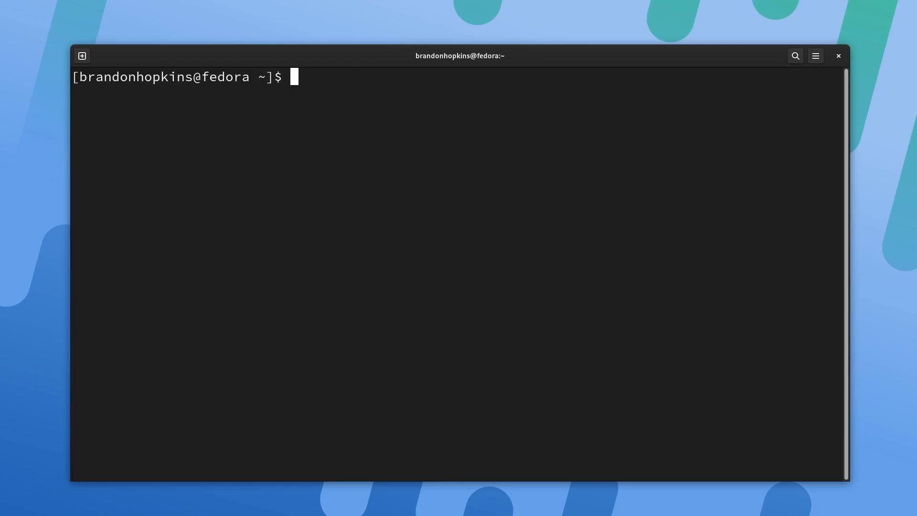
# - Display espeak's help output and scroll through it
pyautogui.write('espeak --help')
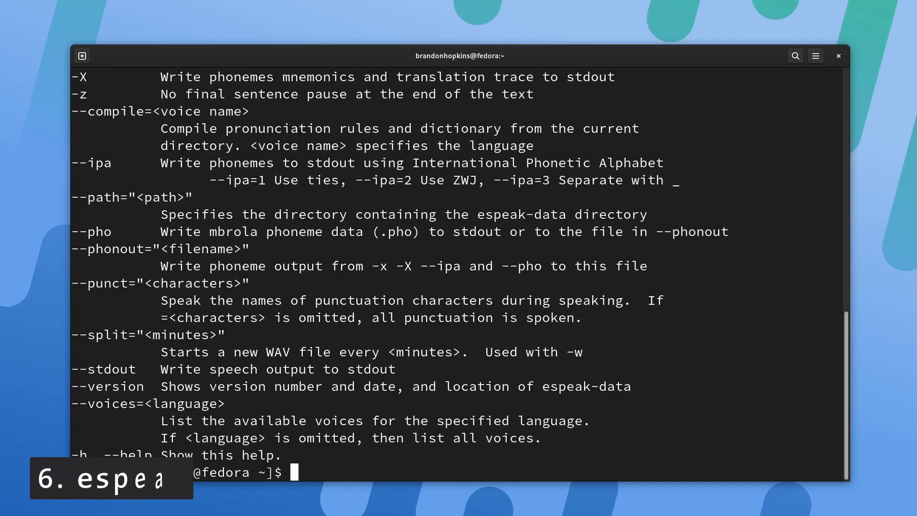
pyautogui.scroll(3)
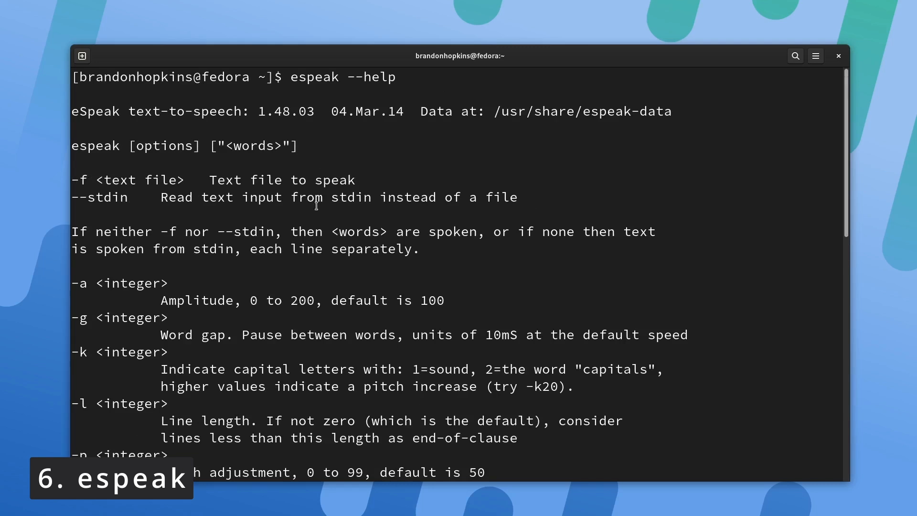
pyautogui.moveTo(313, 264)
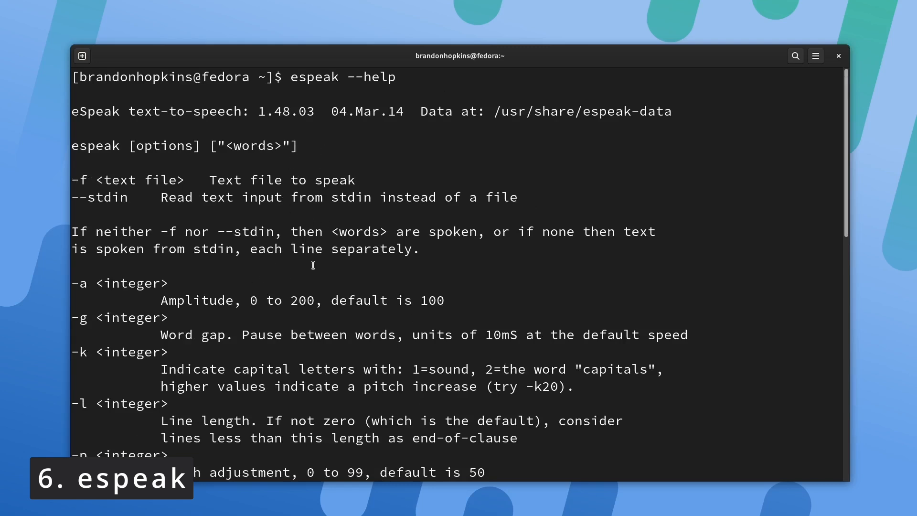
pyautogui.scroll(-3)
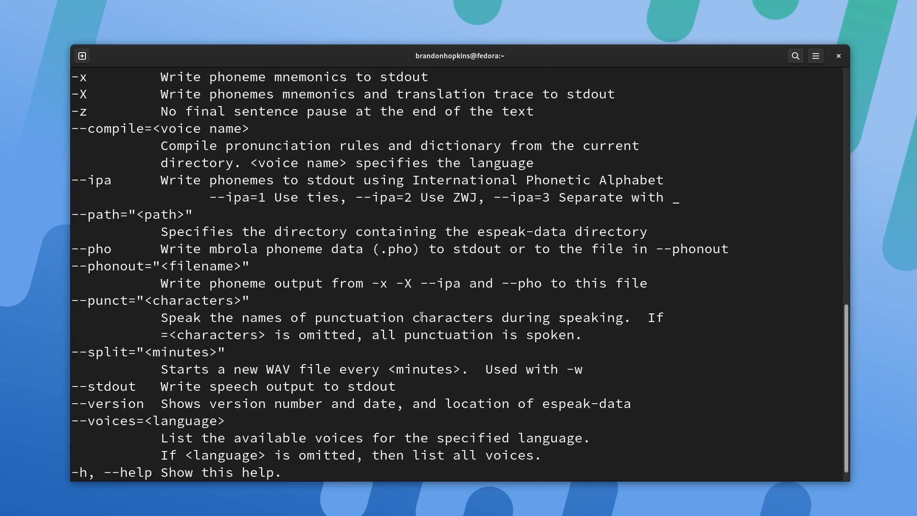
# - Have espeak say "Sub to tech hut" and "...don't forget to ring that bell"
pyautogui.write('espeak --hel')
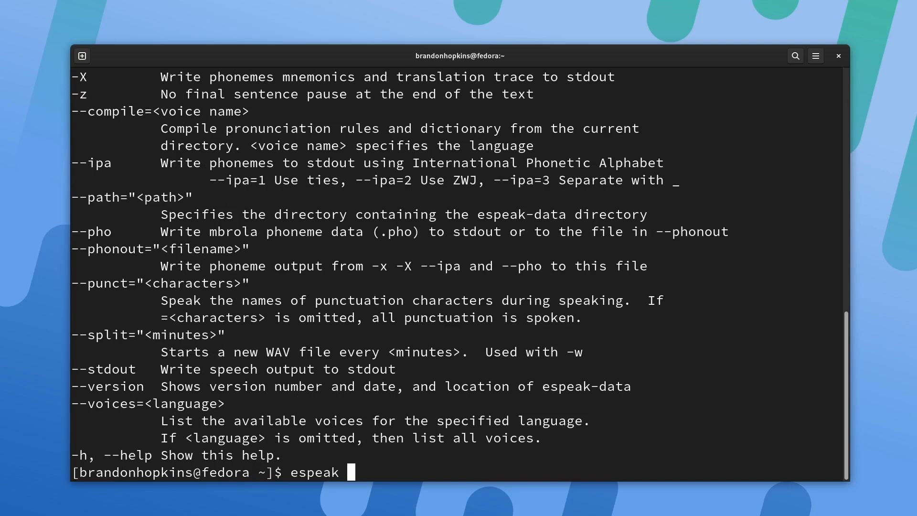
pyautogui.write('"Sub t')
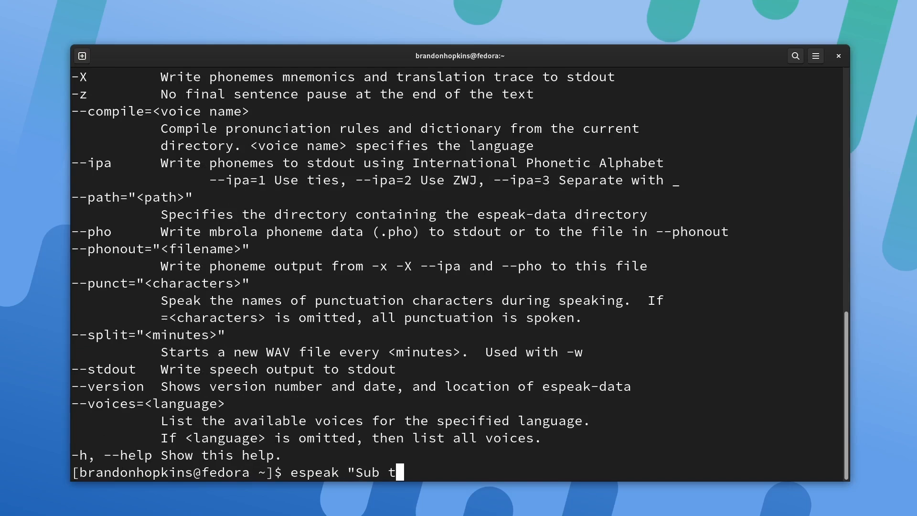
pyautogui.write('o tech hut"')
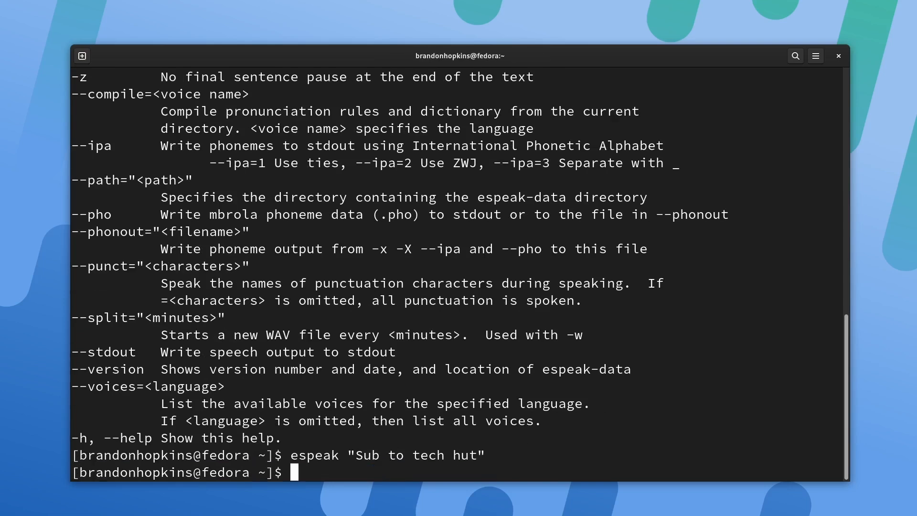
pyautogui.write('espeak "Sub to tech hut and don\'t forget to ring that "')
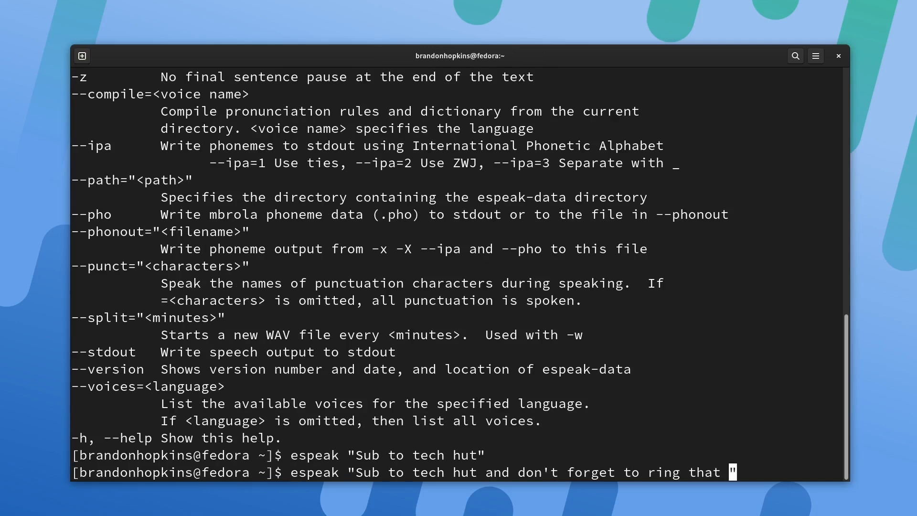
pyautogui.write('bel')
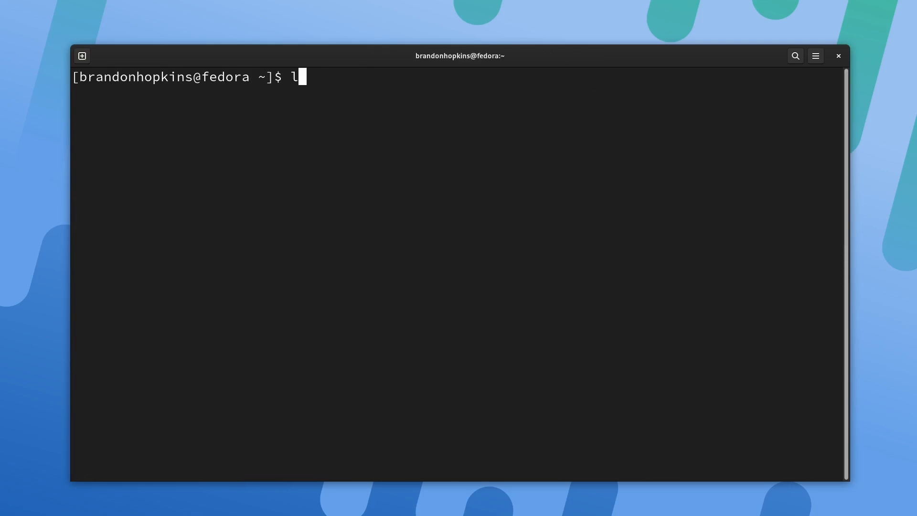
# - List home files, start espeak reading fedoraafter.txt aloud, then interrupt it
pyautogui.write('s')
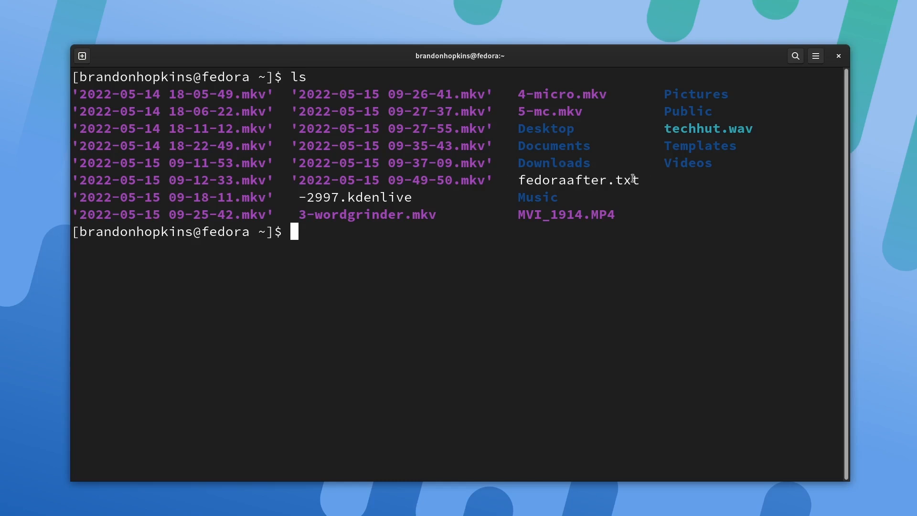
pyautogui.write('espeak -f fedoraafter.txt')
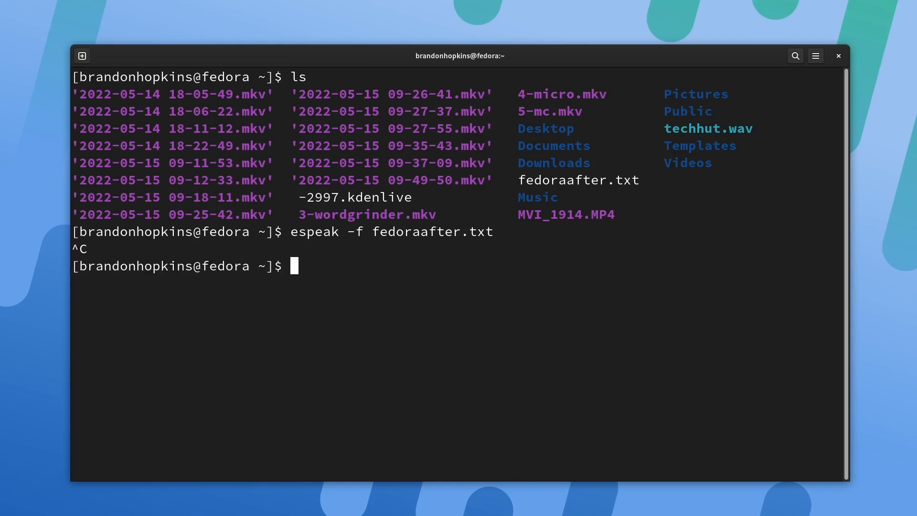
pyautogui.moveTo(549, 186)
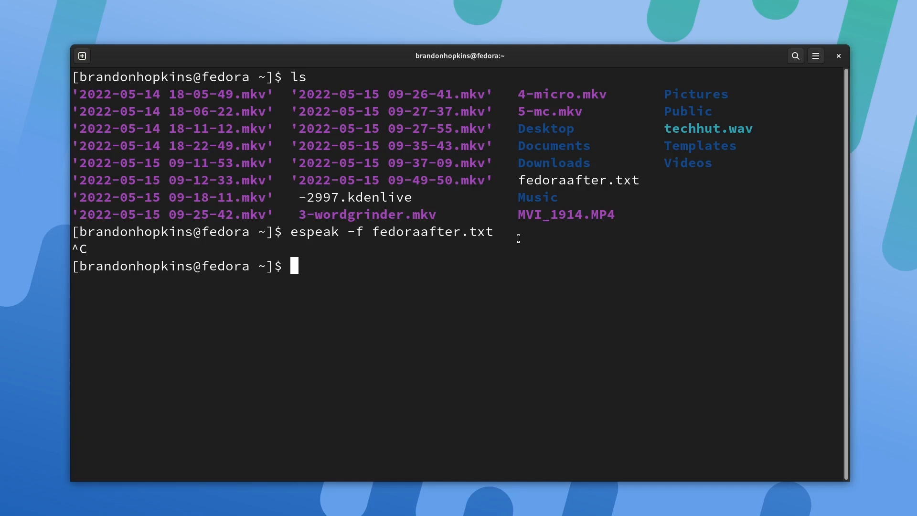
pyautogui.moveTo(318, 325)
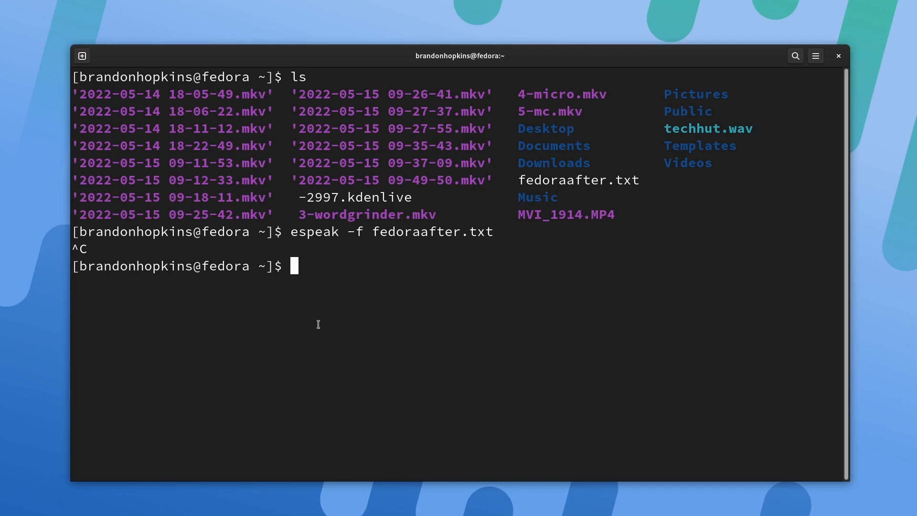
pyautogui.moveTo(507, 204)
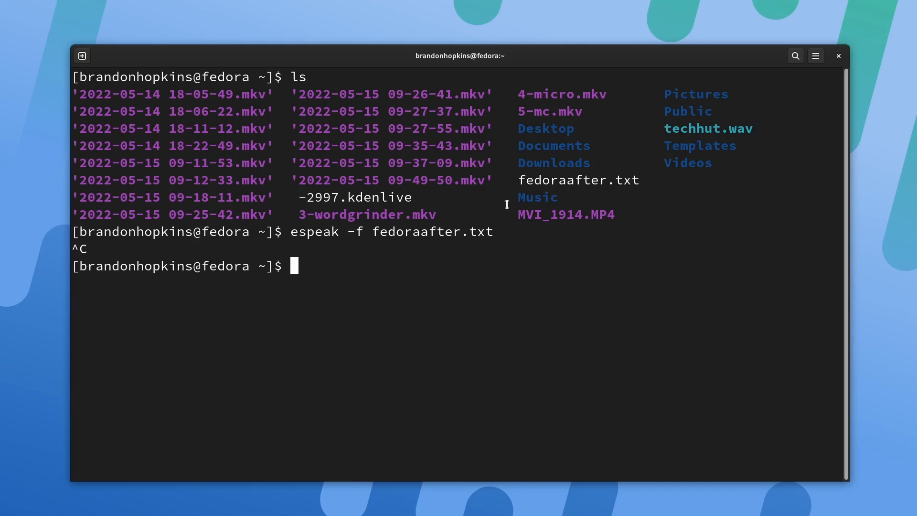
pyautogui.rightClick(349, 270)
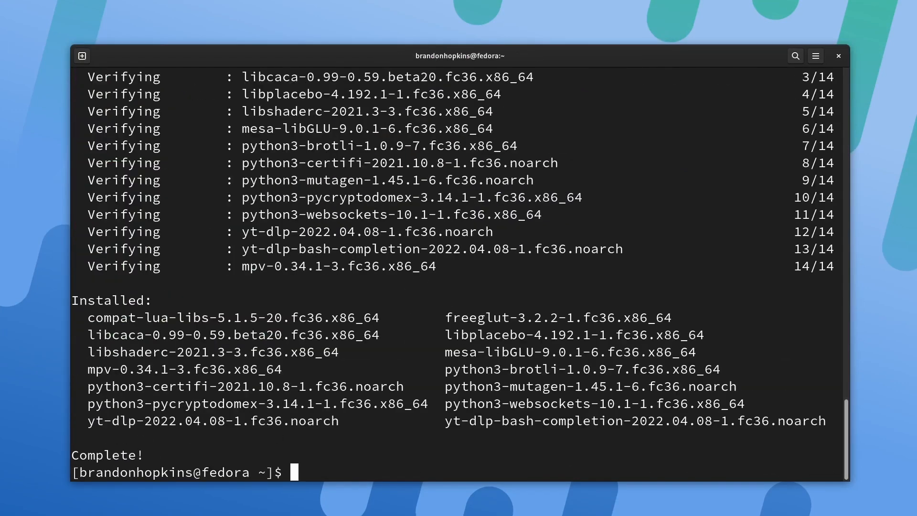
# - Play techhut.wav with mpv, then run asciiquarium
pyautogui.write('mpv t')
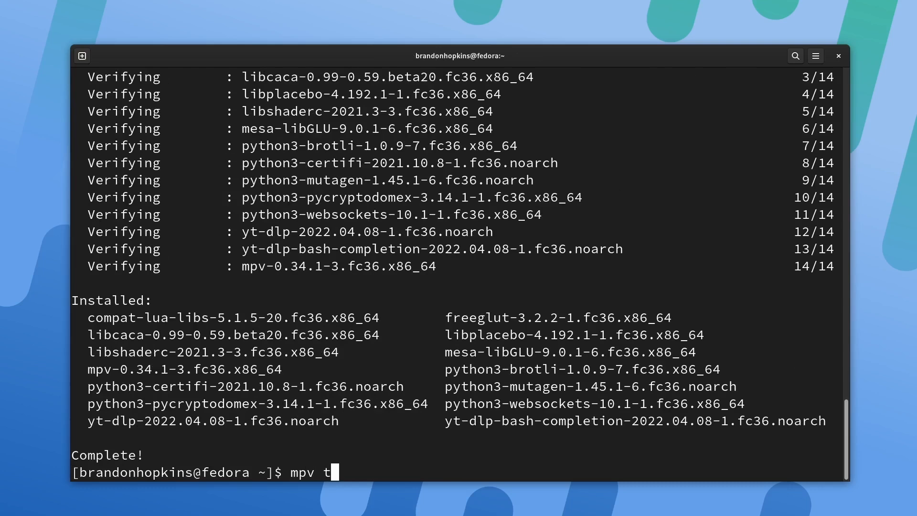
pyautogui.write('echhut.wav')
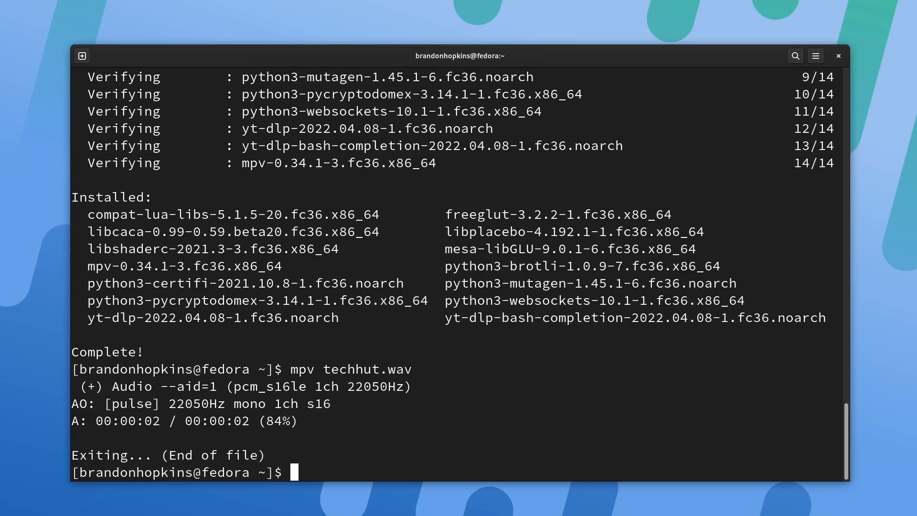
pyautogui.write('asciiquarium')
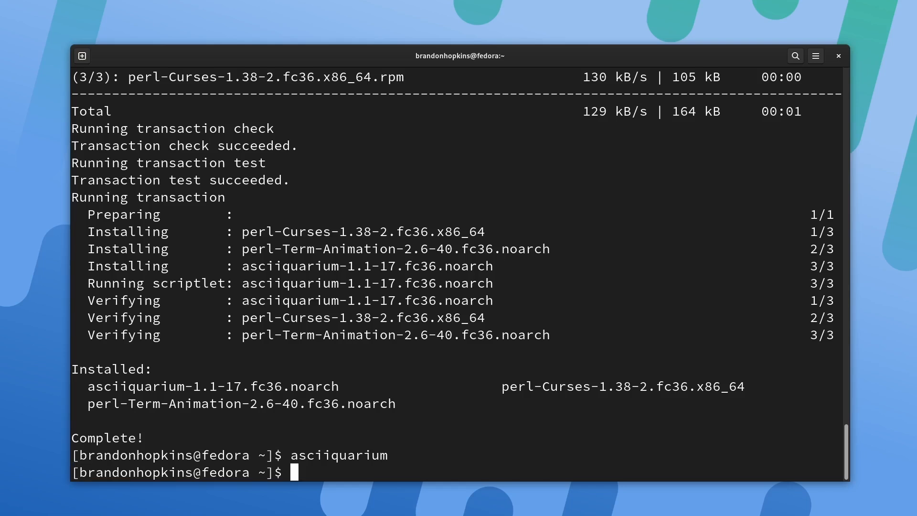
# - Run asciiquarium again to show the animated ASCII aquarium
pyautogui.write('asciiquarium')
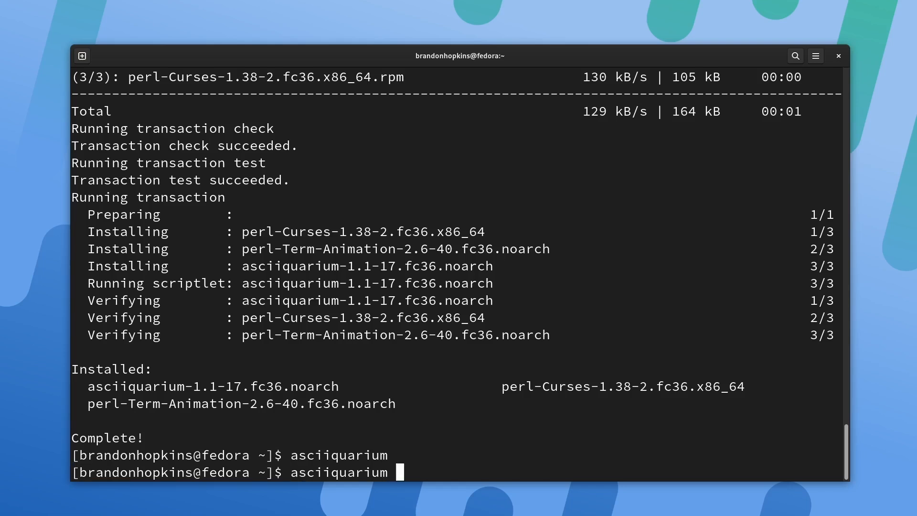
pyautogui.write('-')
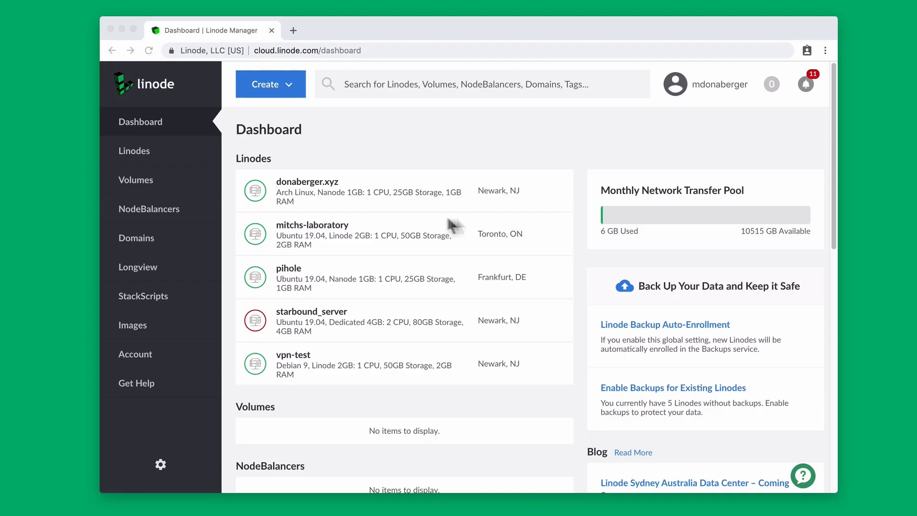
# - Configure a new Ubuntu 18.10 Linode in Singapore on Nanode 1GB, labelled hello-world
pyautogui.click(270, 83)
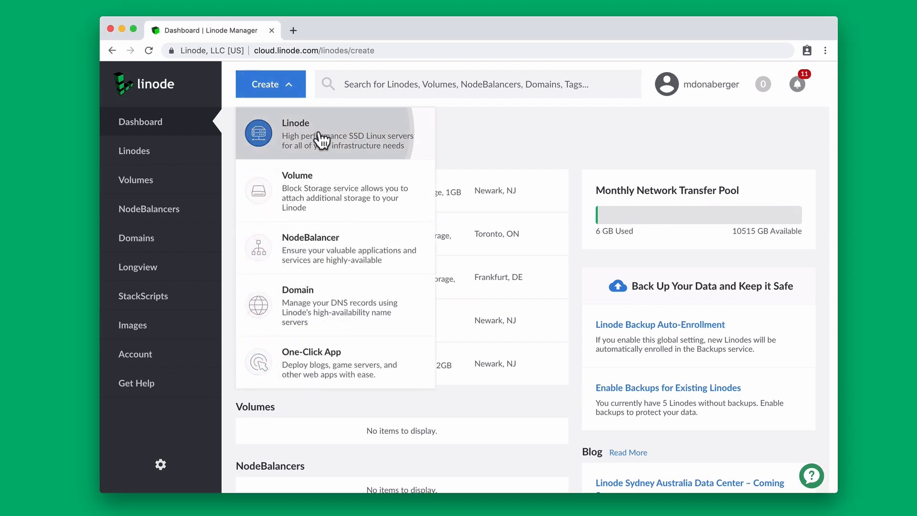
pyautogui.click(295, 132)
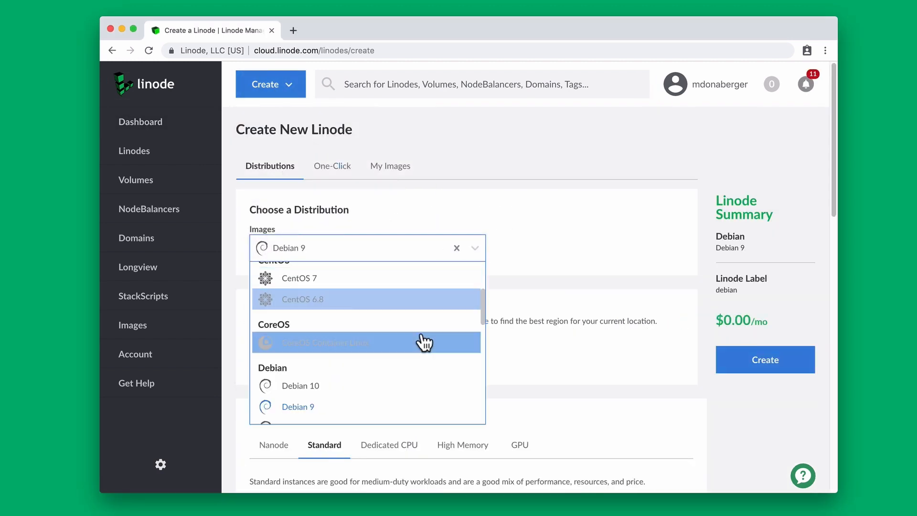
pyautogui.scroll(-3)
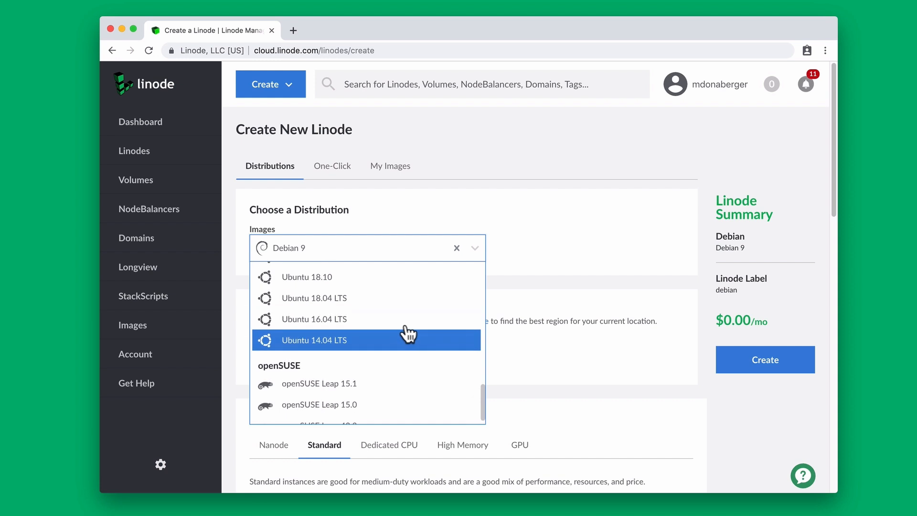
pyautogui.click(306, 276)
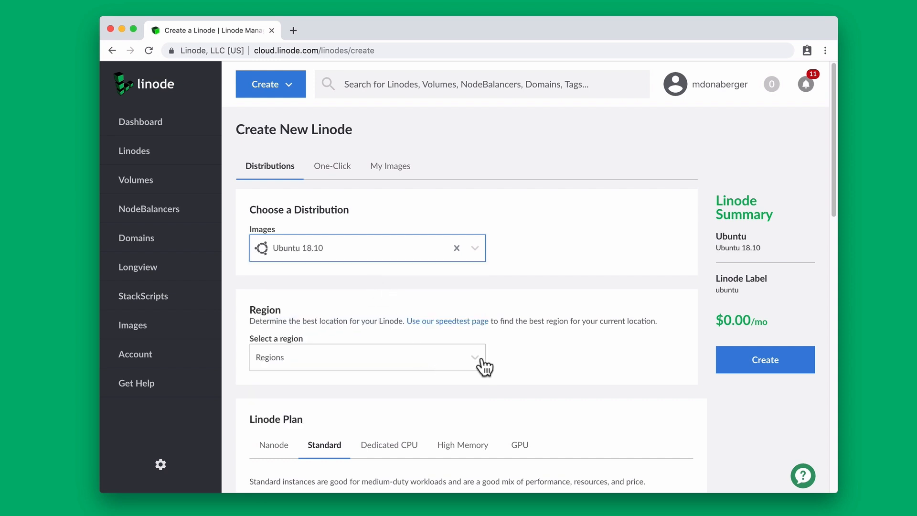
pyautogui.click(366, 357)
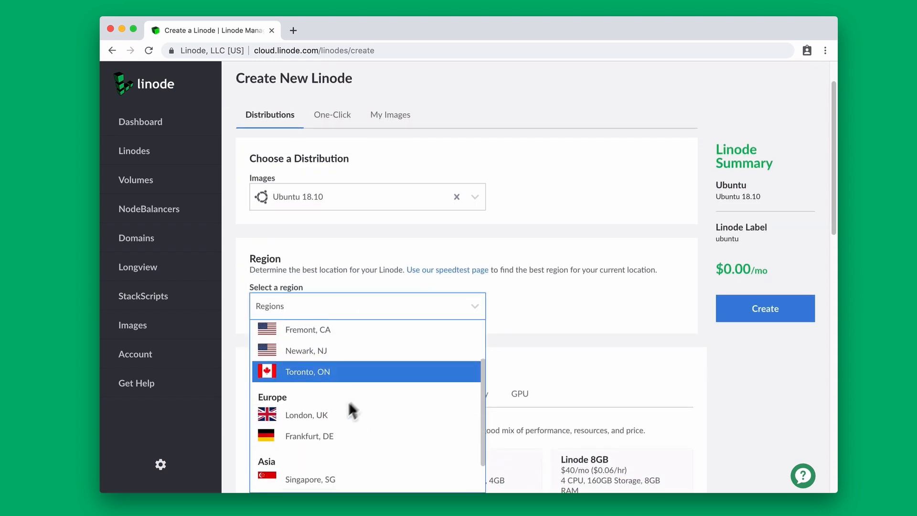
pyautogui.click(310, 479)
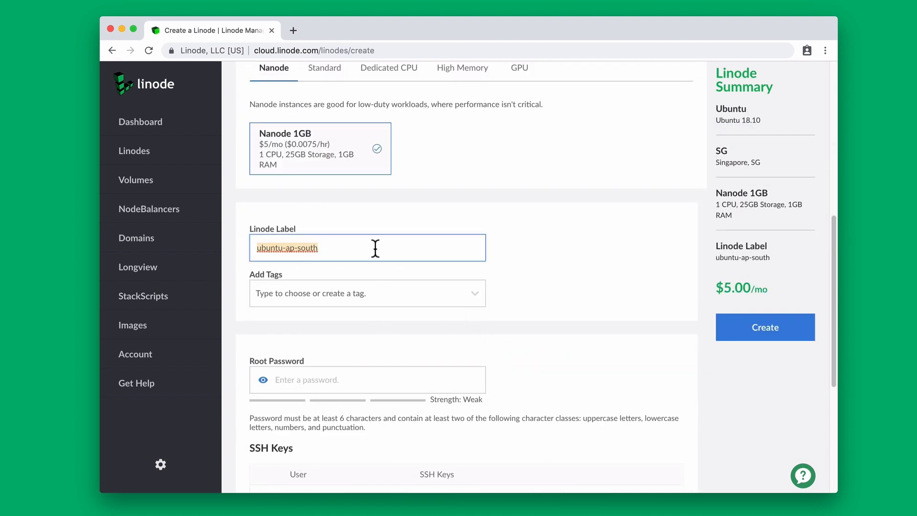
pyautogui.write('hello-world')
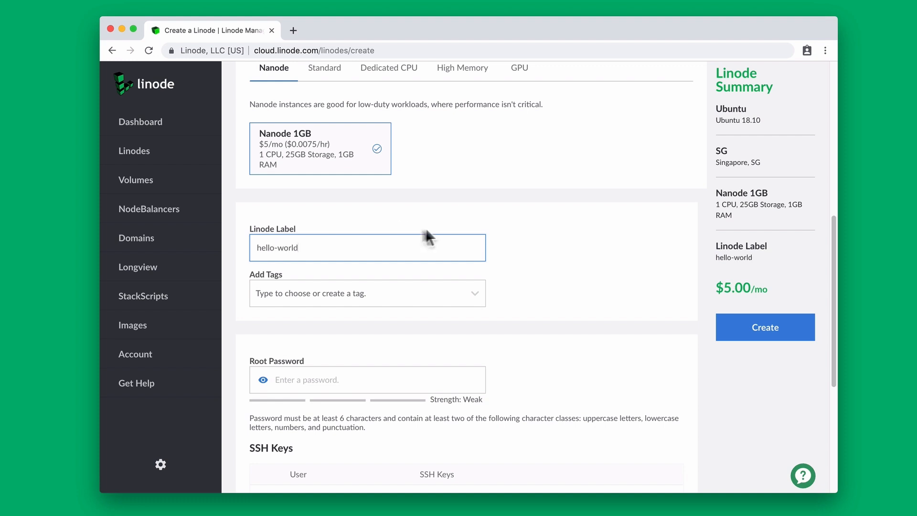